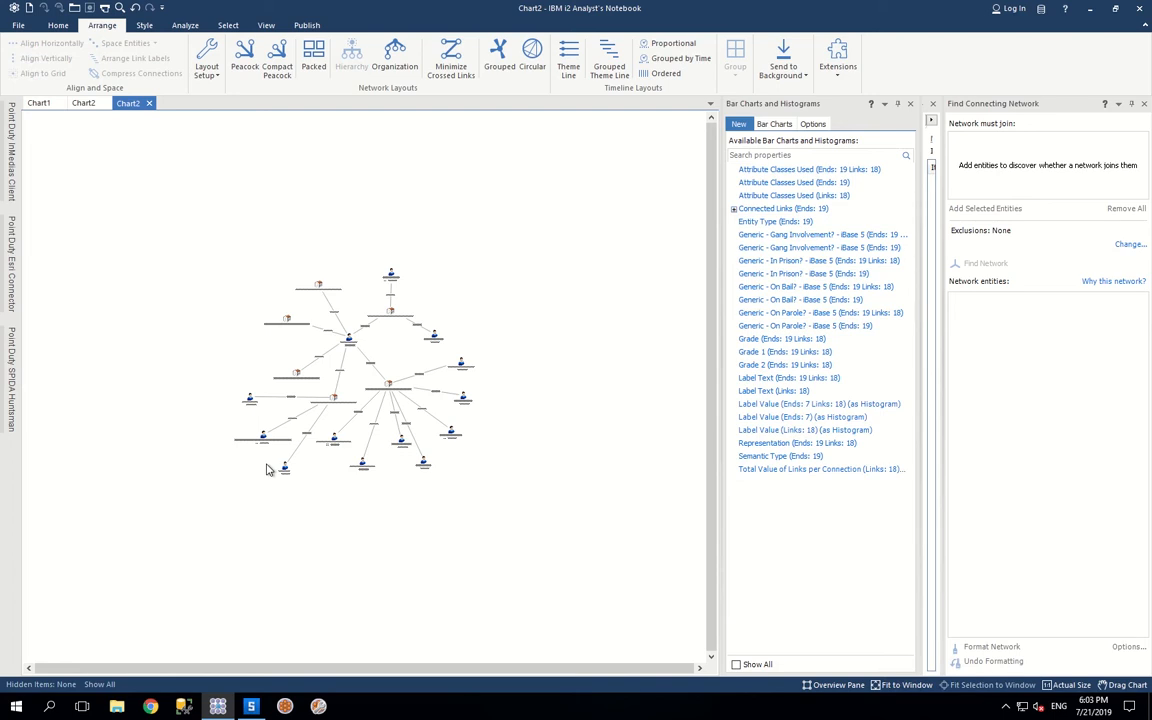
mouse_move(550, 471)
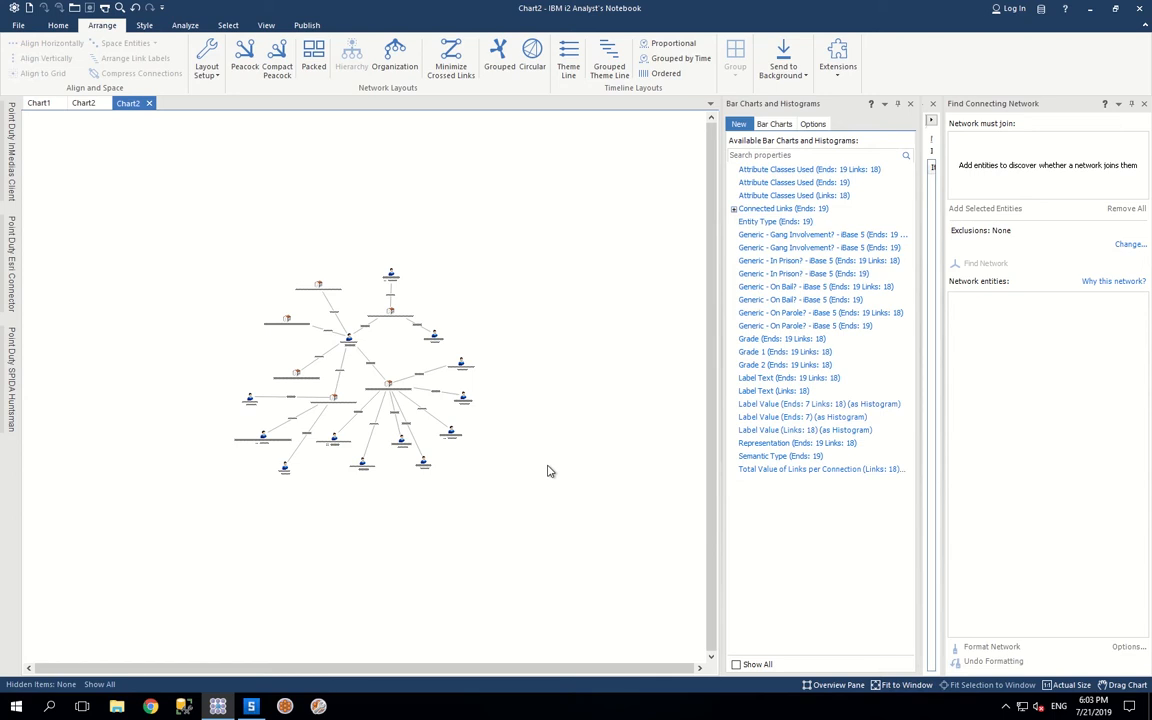
mouse_move(495, 381)
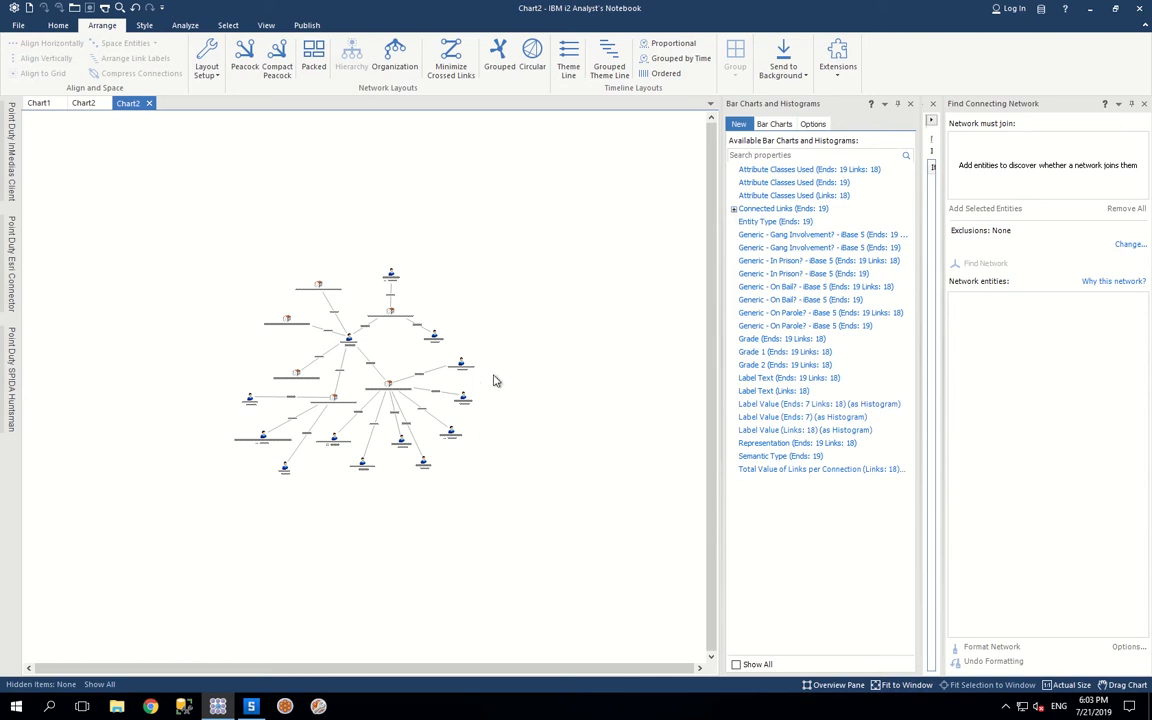
mouse_move(508, 432)
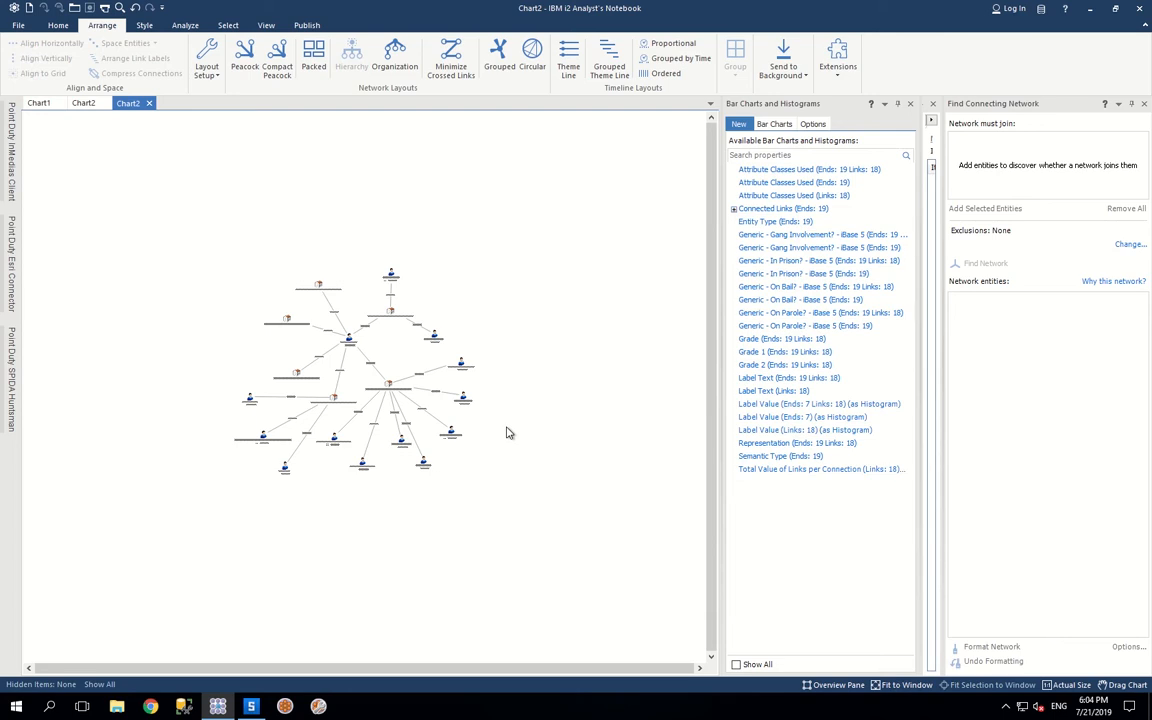
mouse_move(311, 344)
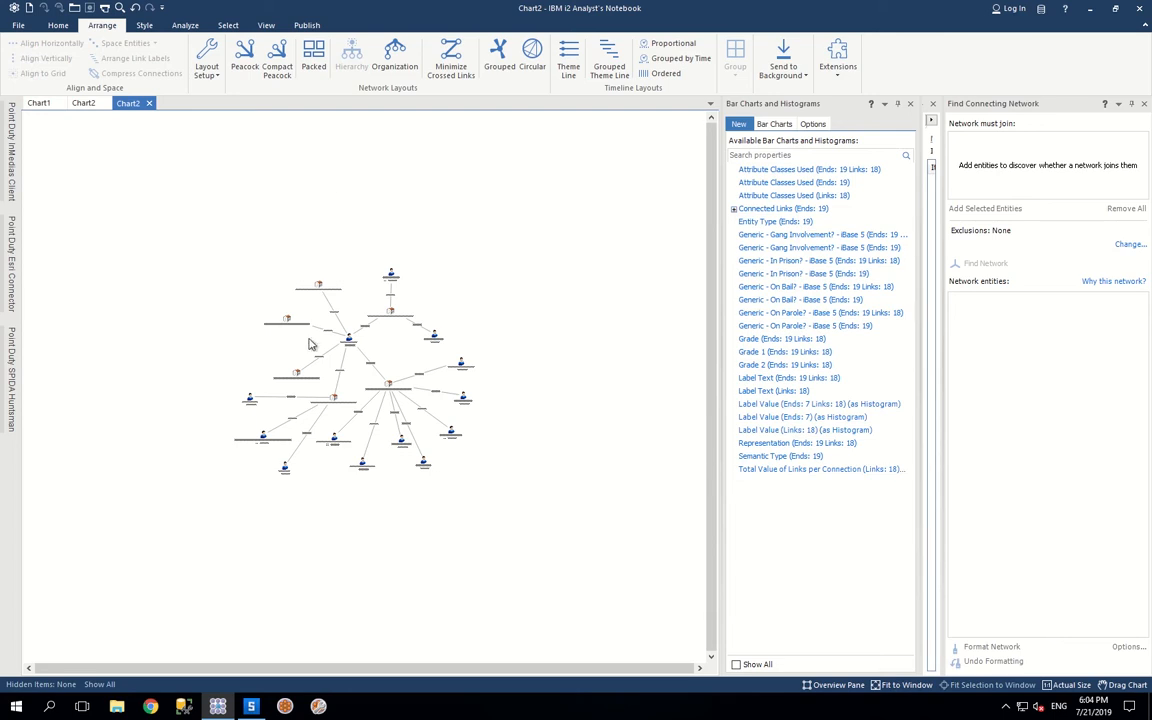
mouse_move(518, 289)
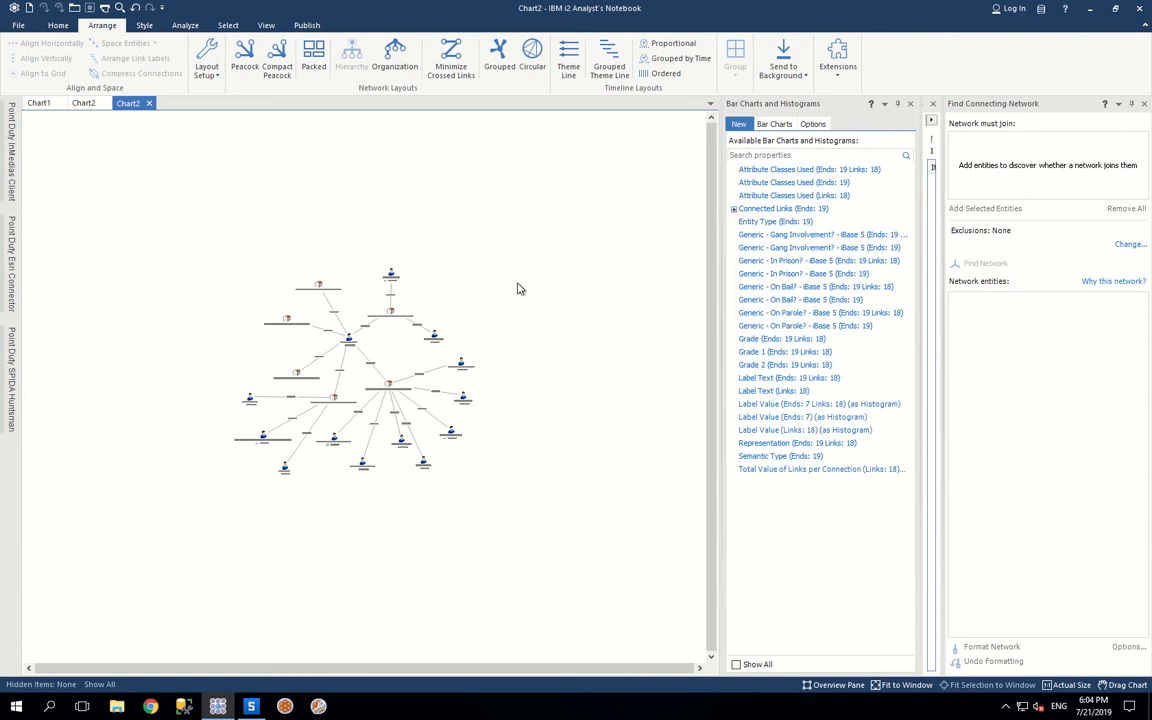
mouse_move(506, 492)
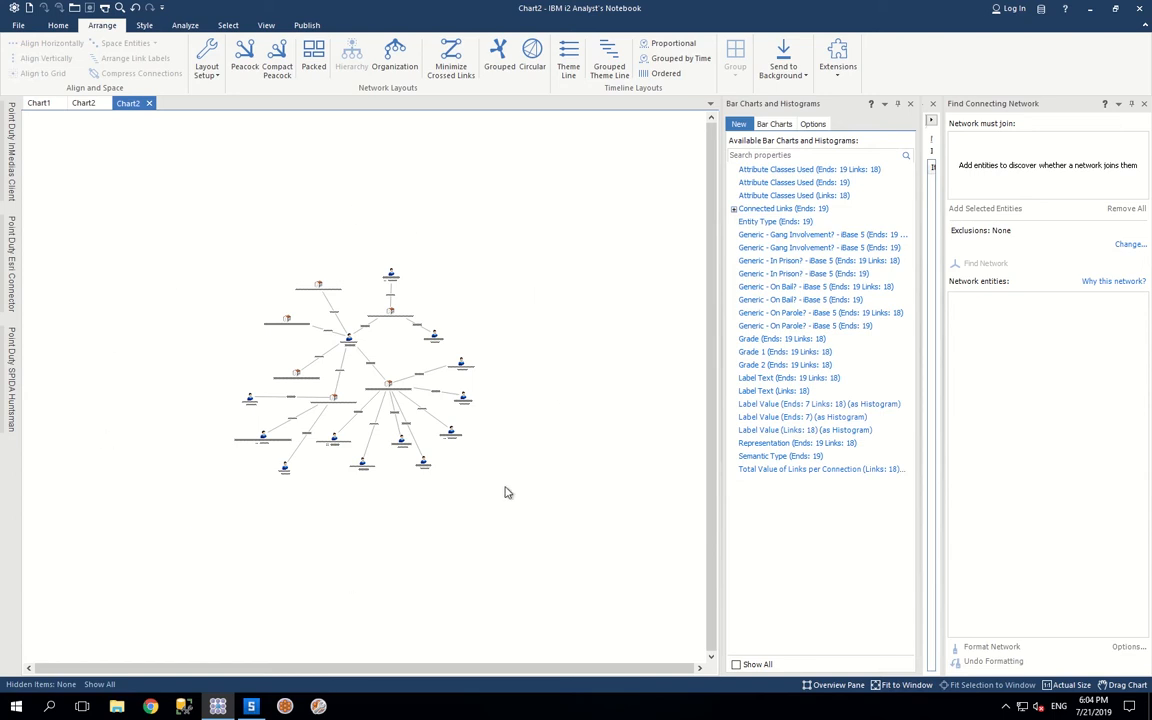
mouse_move(221, 242)
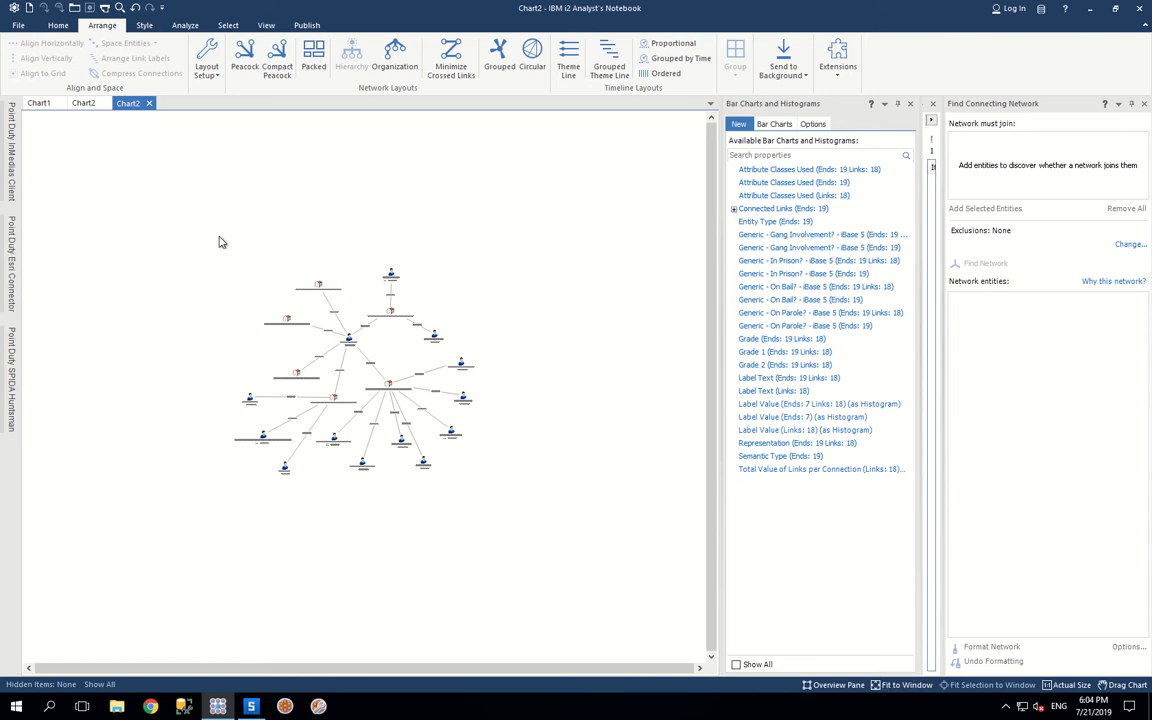
mouse_move(175, 268)
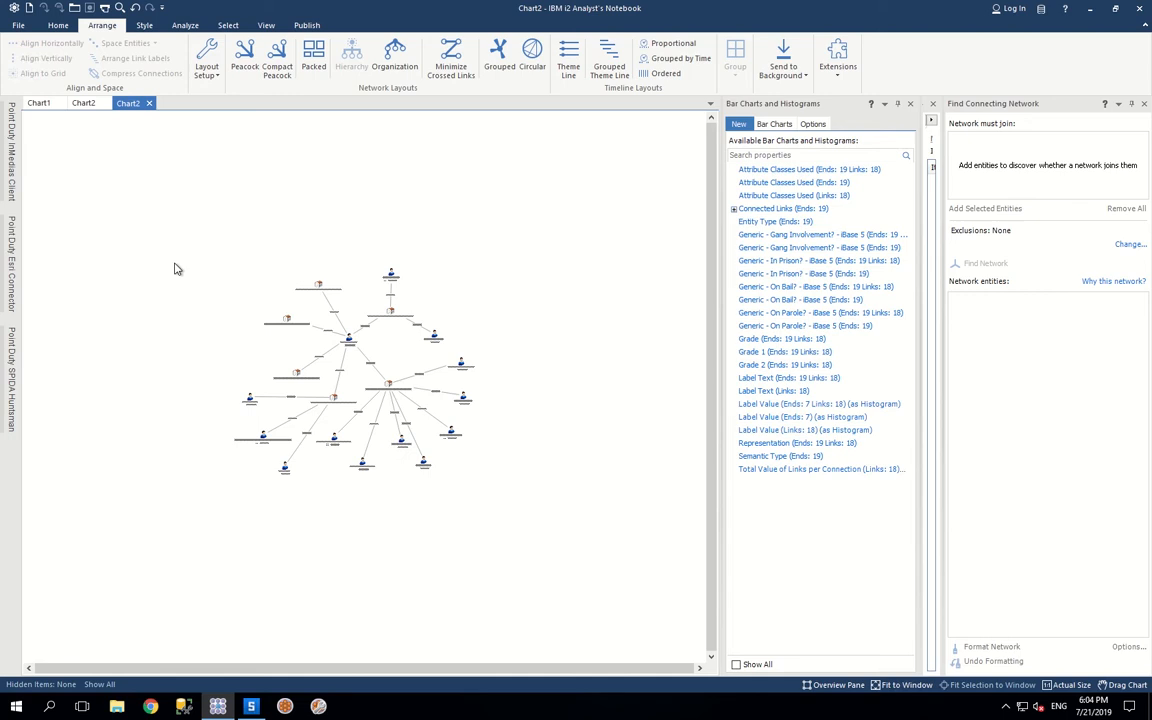
mouse_move(273, 531)
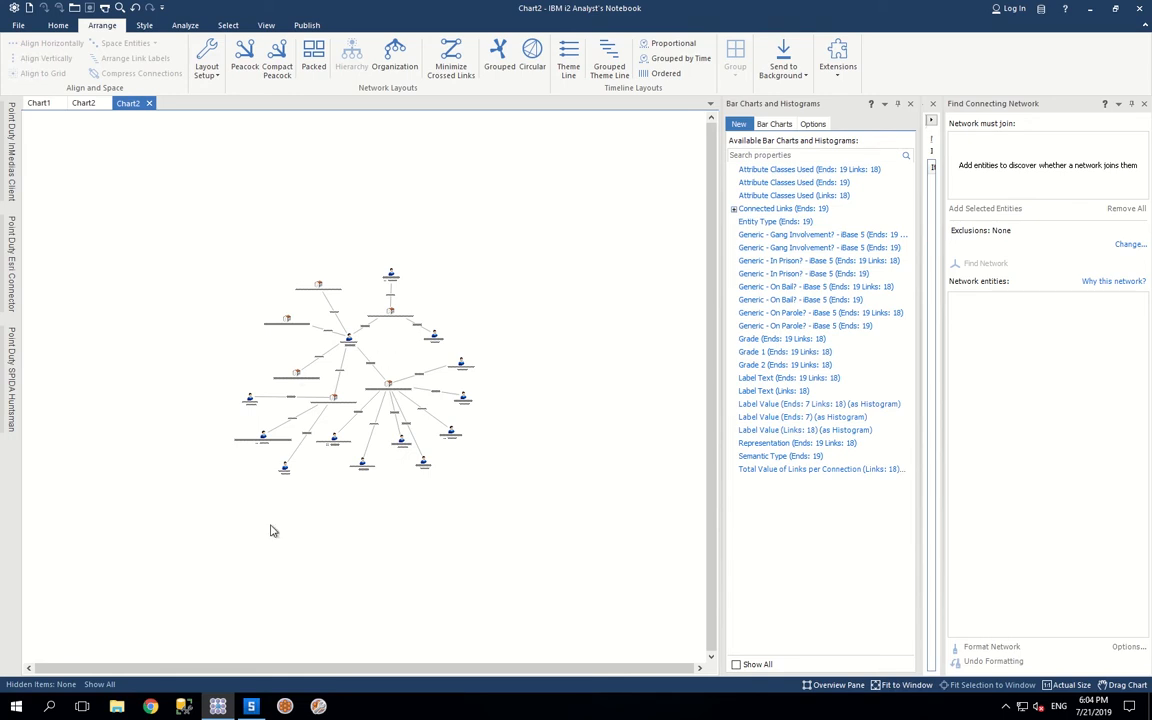
mouse_move(391, 218)
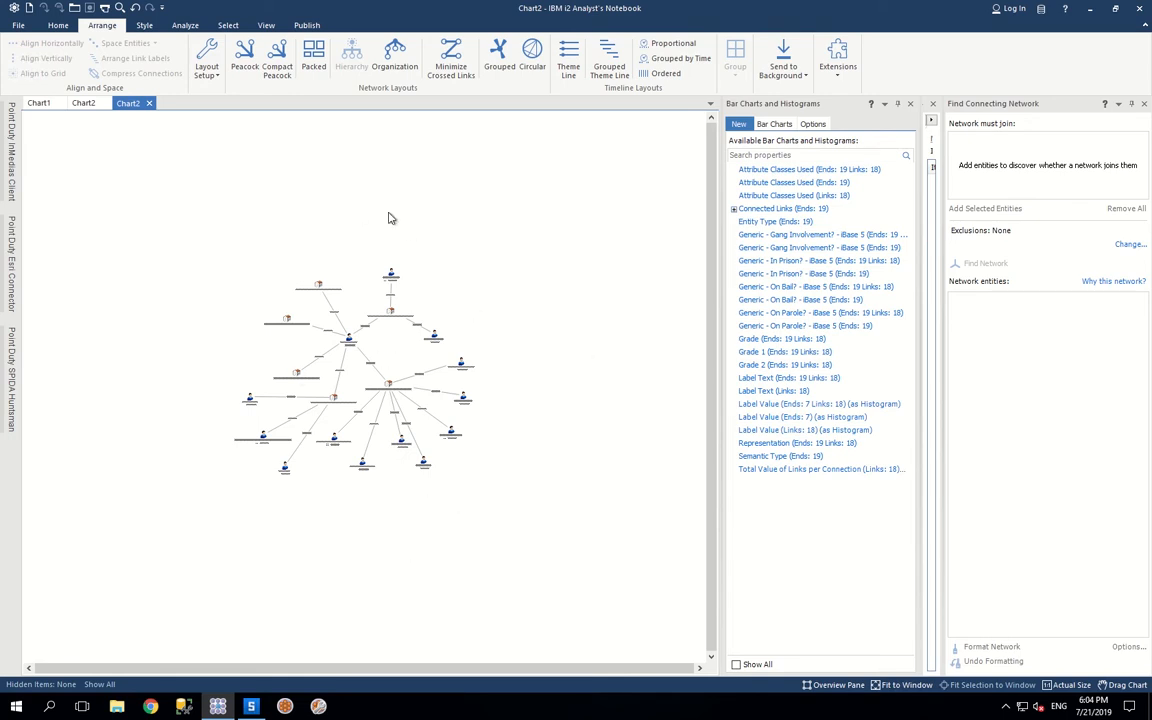
mouse_move(310, 227)
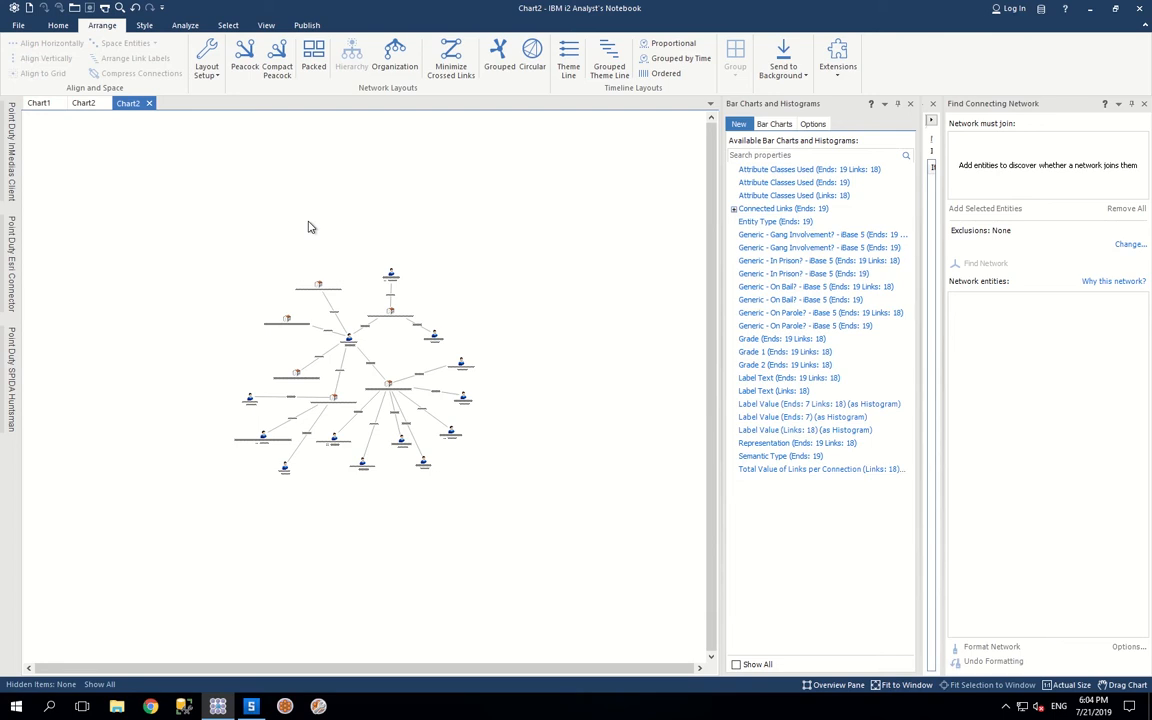
mouse_move(465, 362)
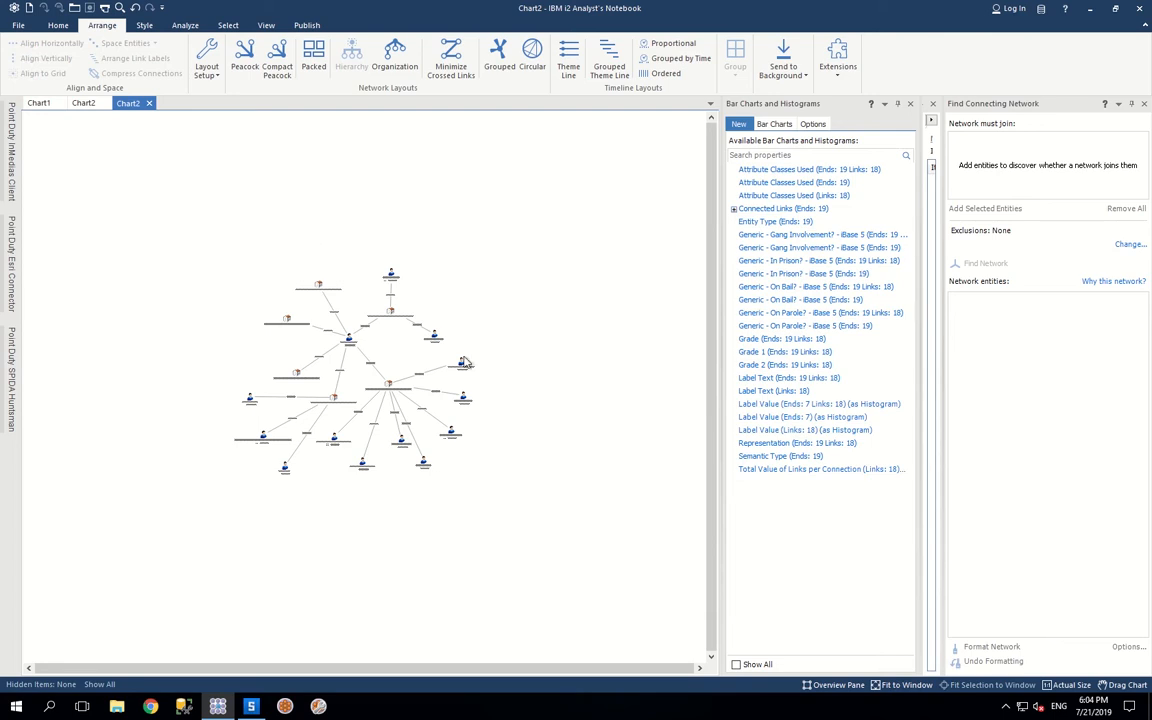
mouse_move(435, 375)
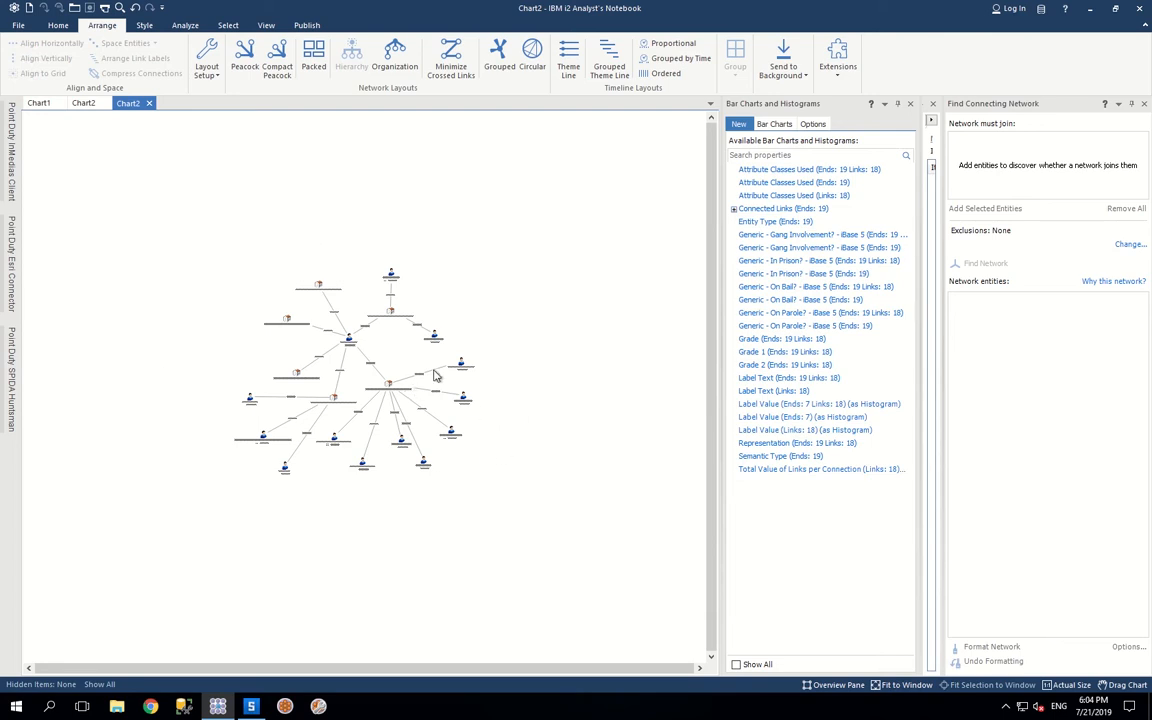
mouse_move(556, 348)
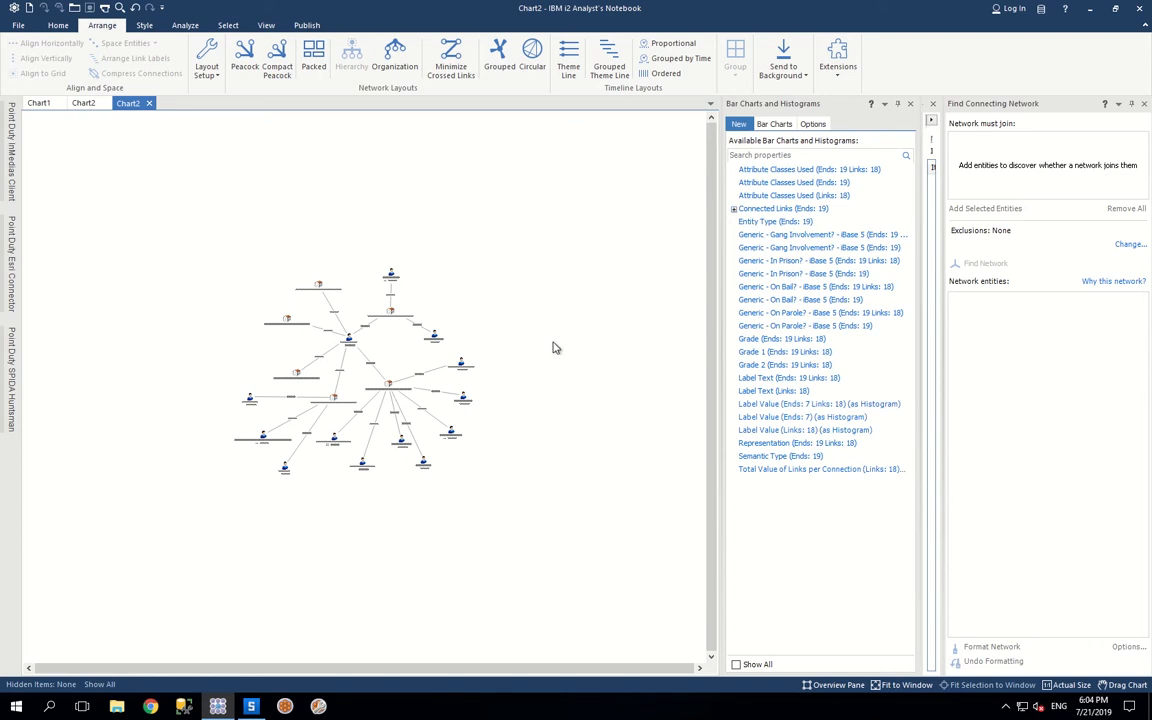
mouse_move(403, 276)
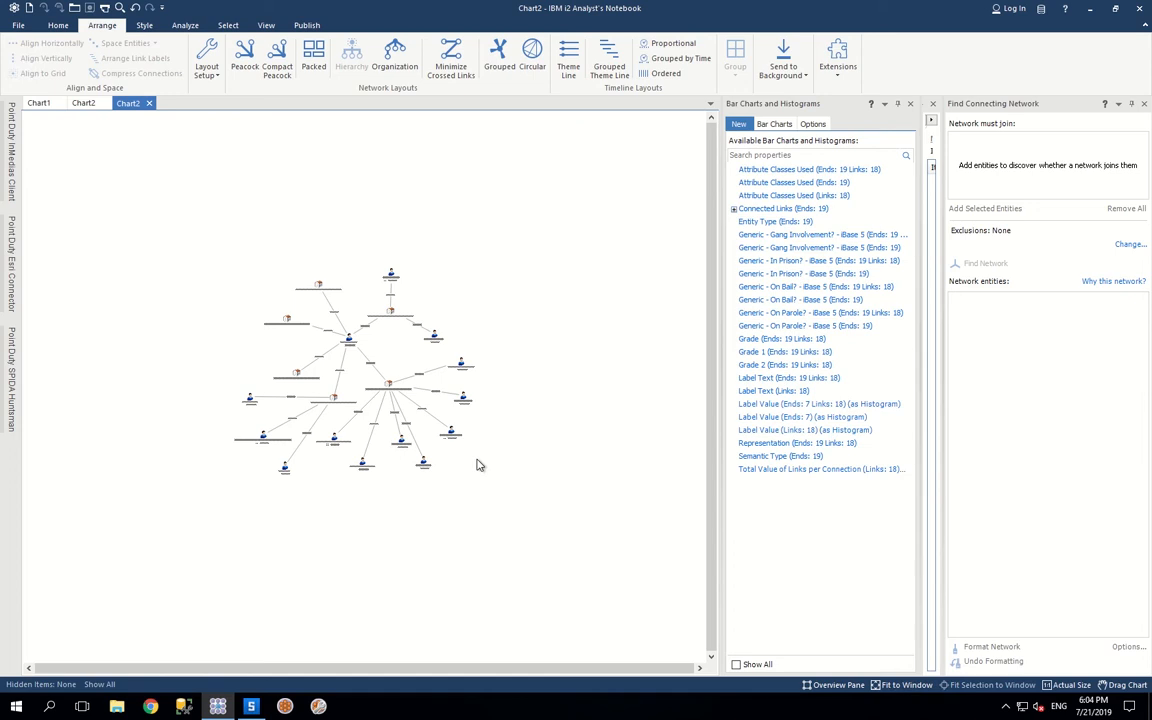
mouse_move(471, 520)
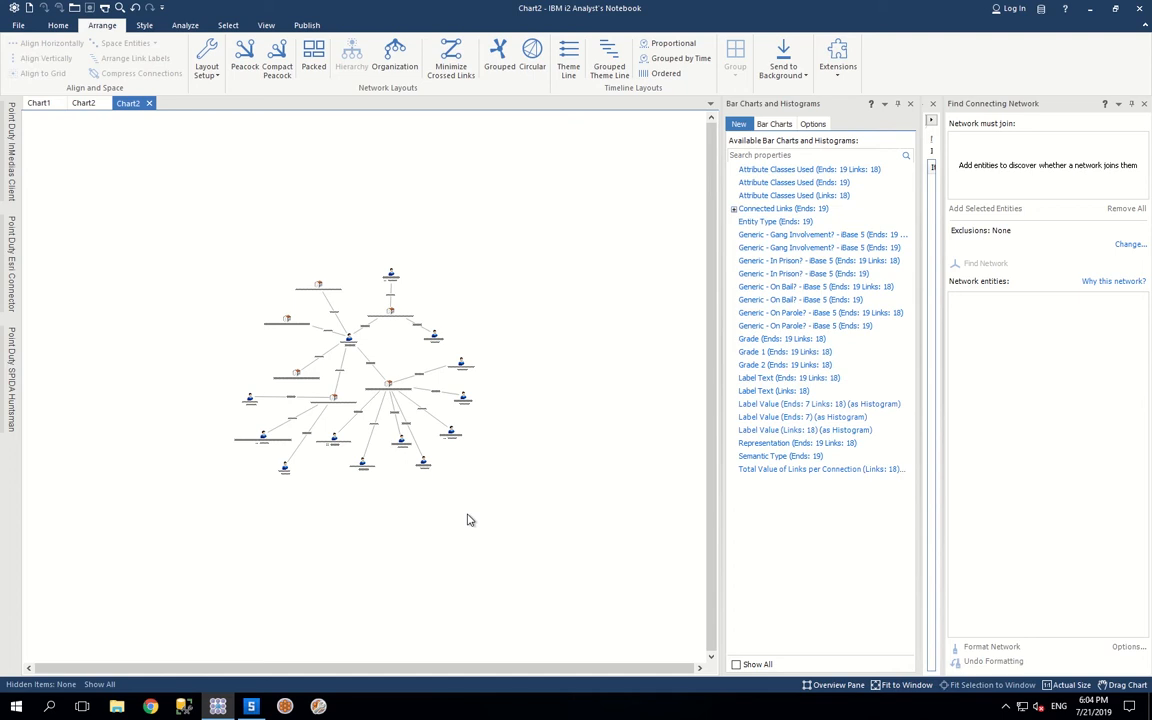
mouse_move(446, 527)
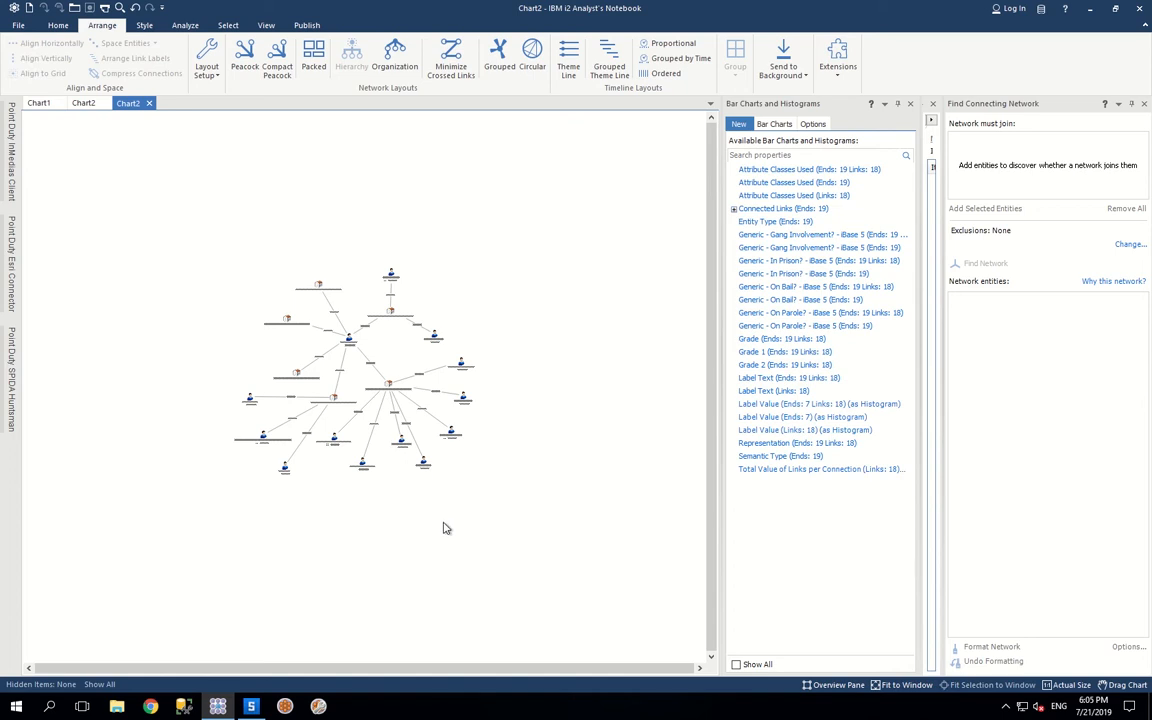
mouse_move(479, 355)
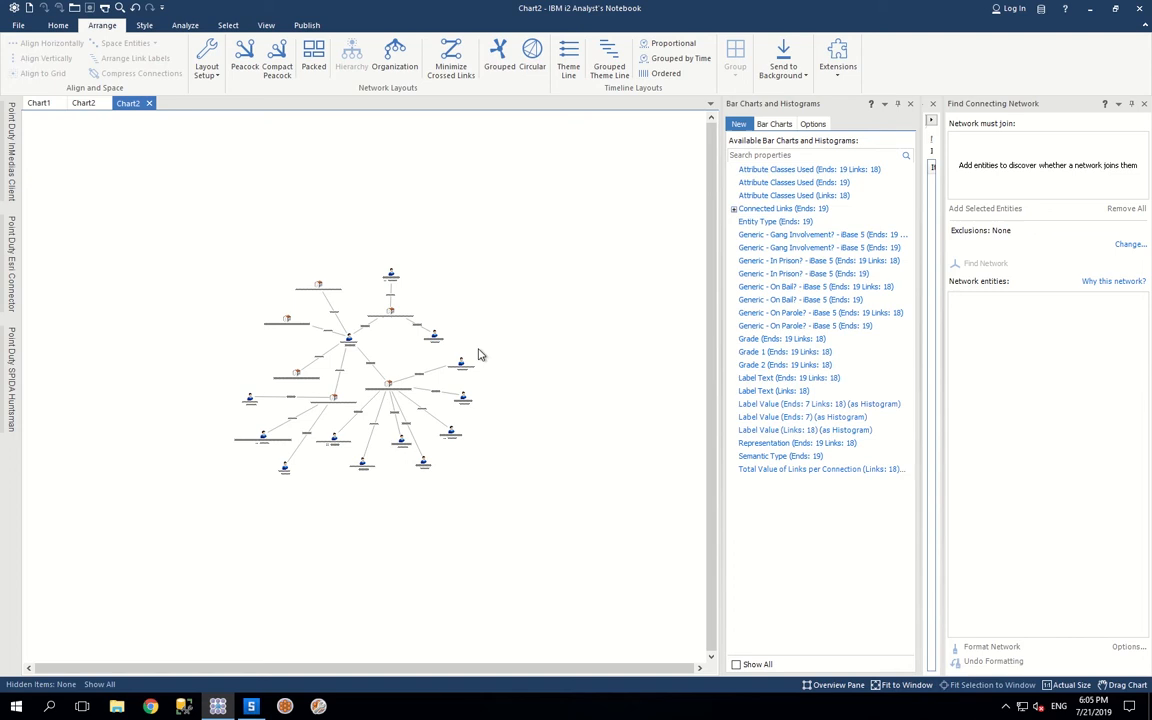
mouse_move(485, 362)
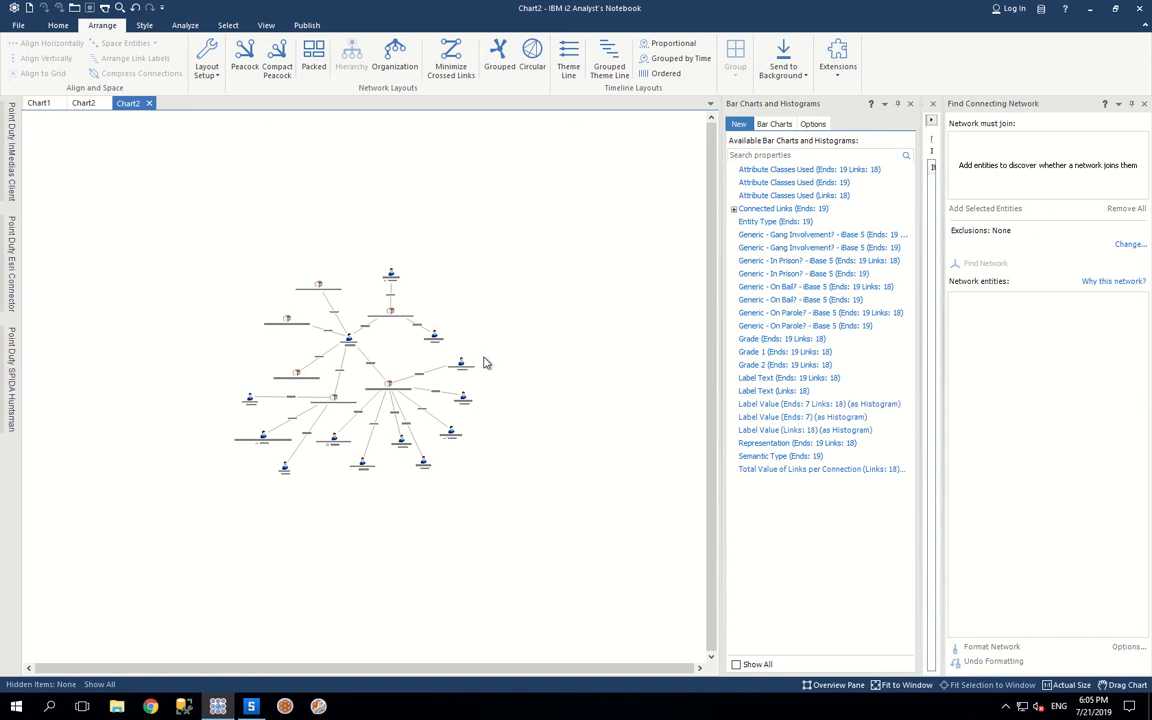
mouse_move(304, 369)
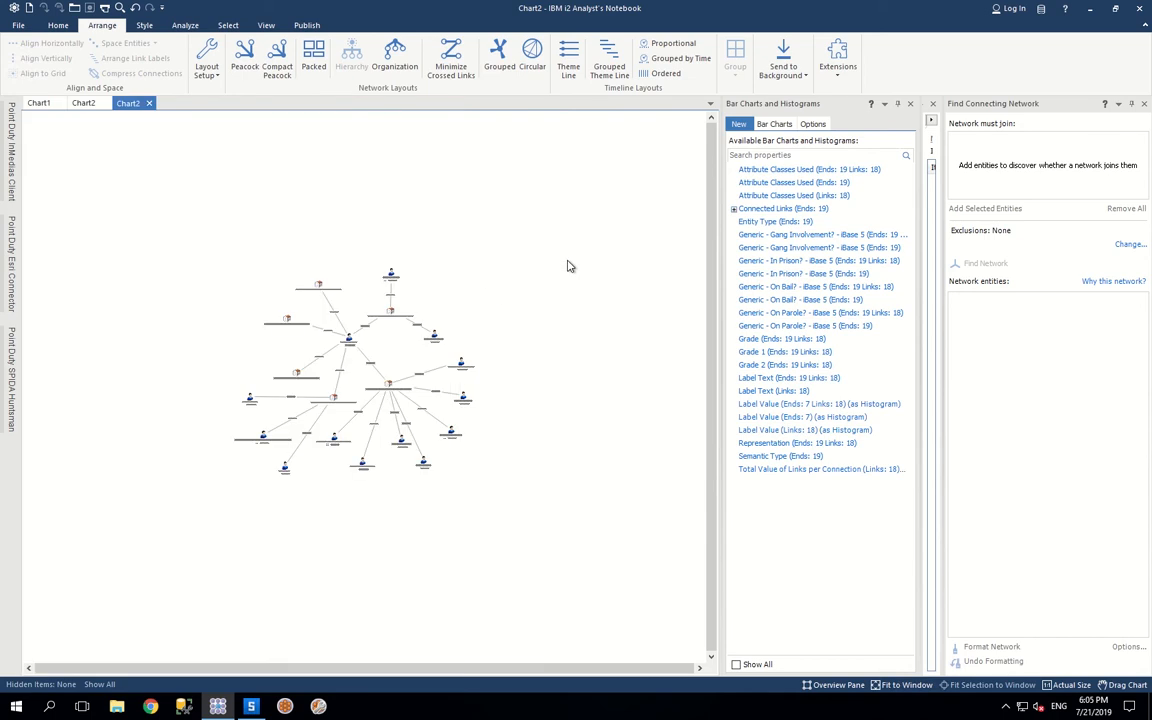
mouse_move(459, 311)
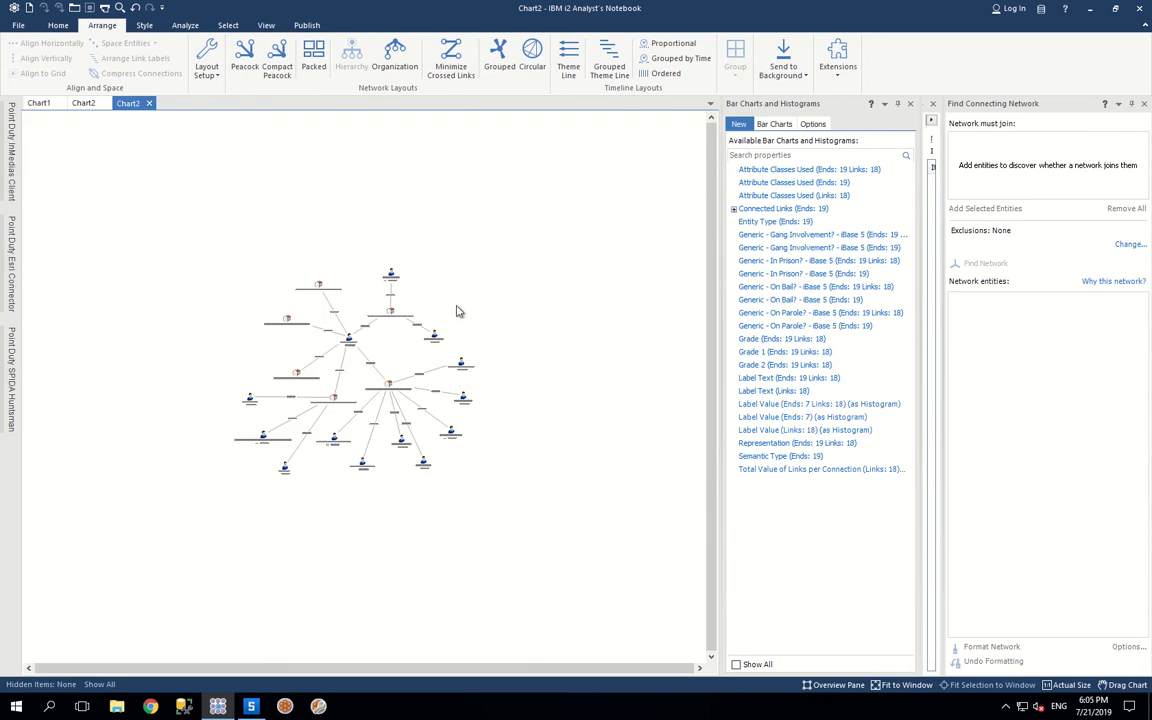
mouse_move(306, 359)
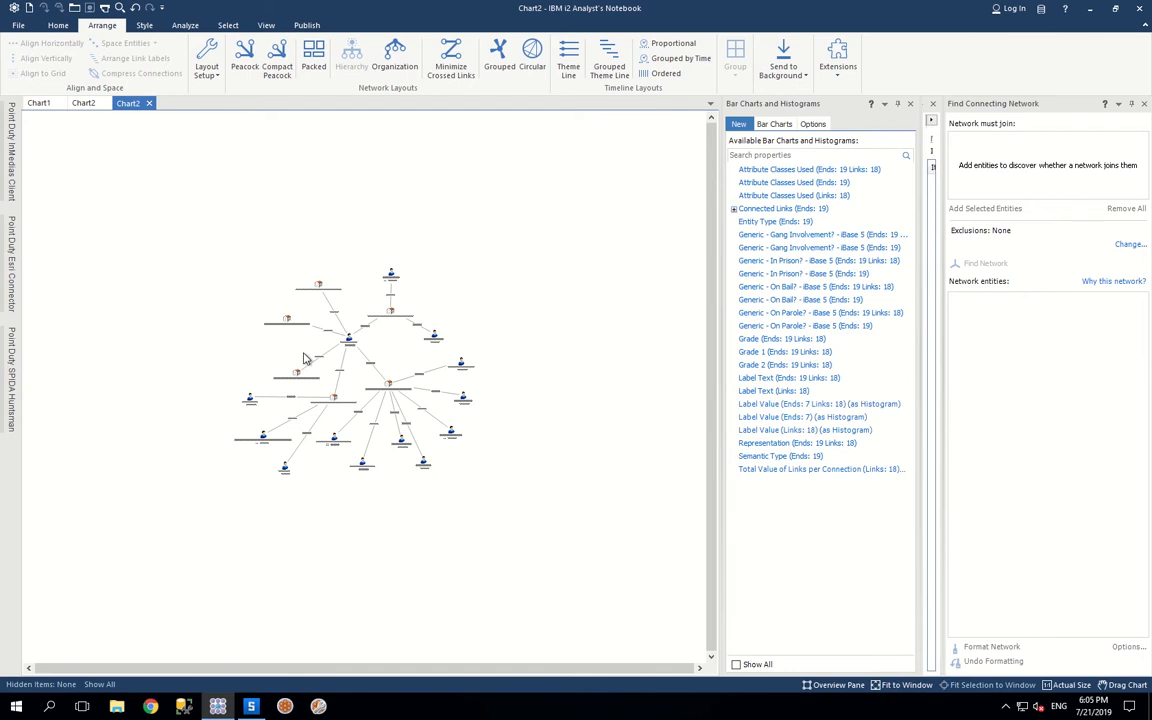
mouse_move(515, 450)
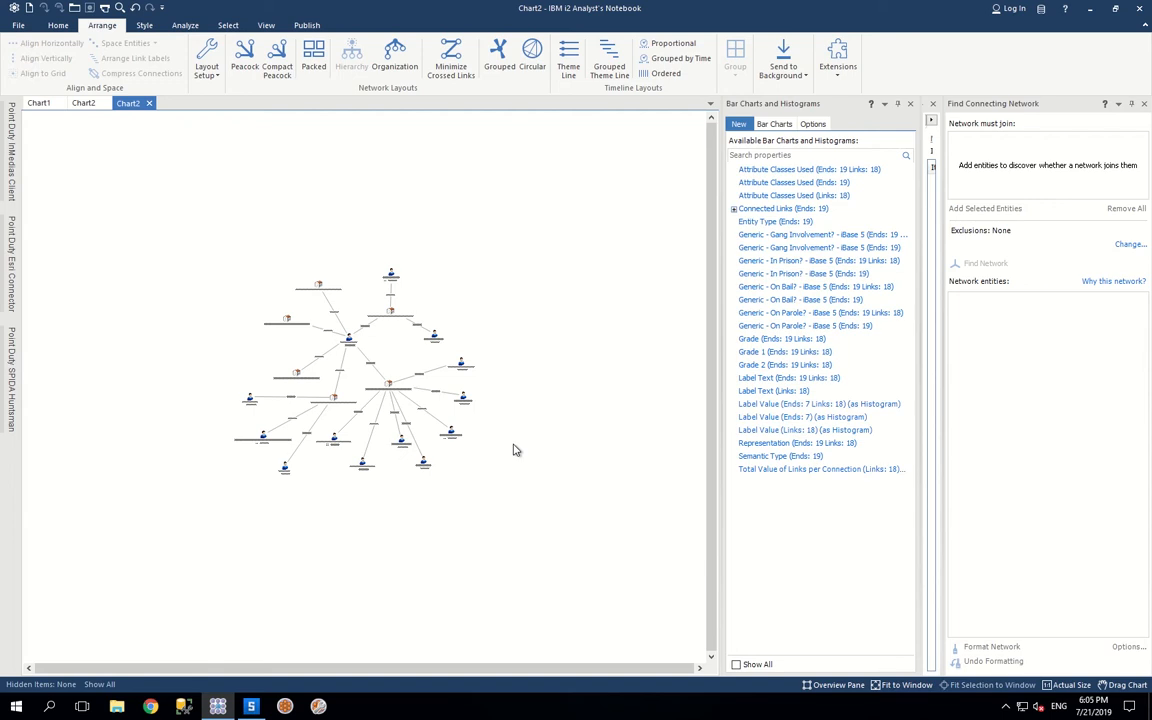
mouse_move(462, 523)
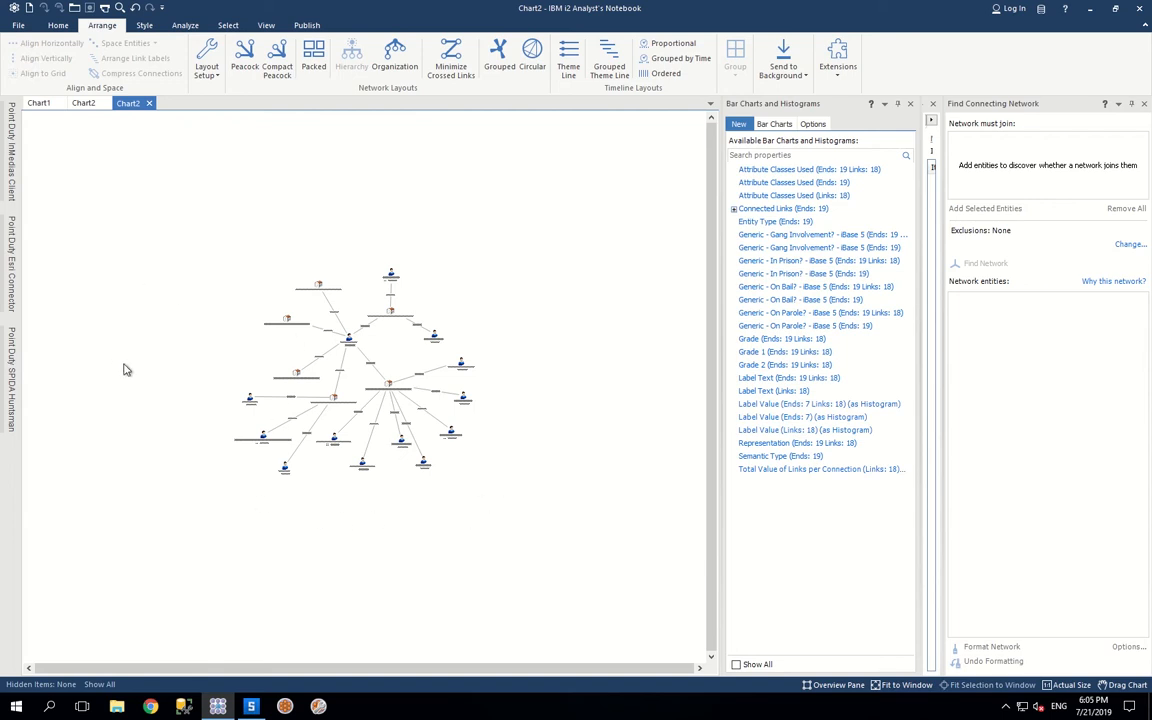
mouse_move(114, 390)
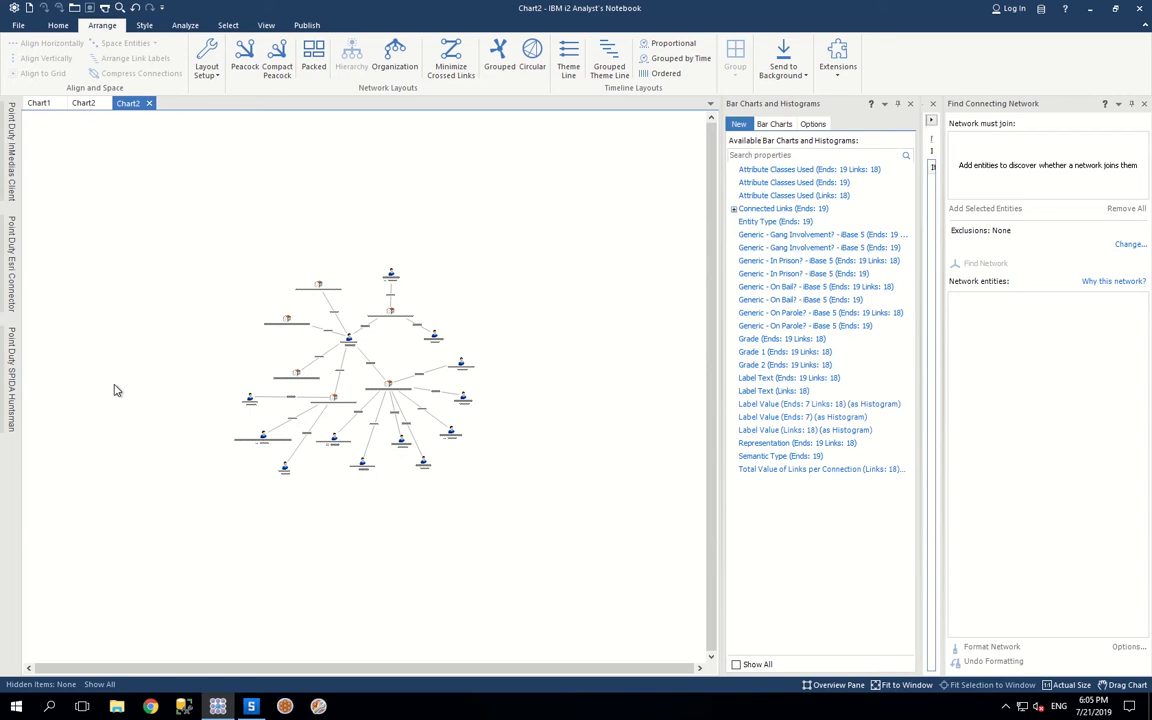
mouse_move(323, 447)
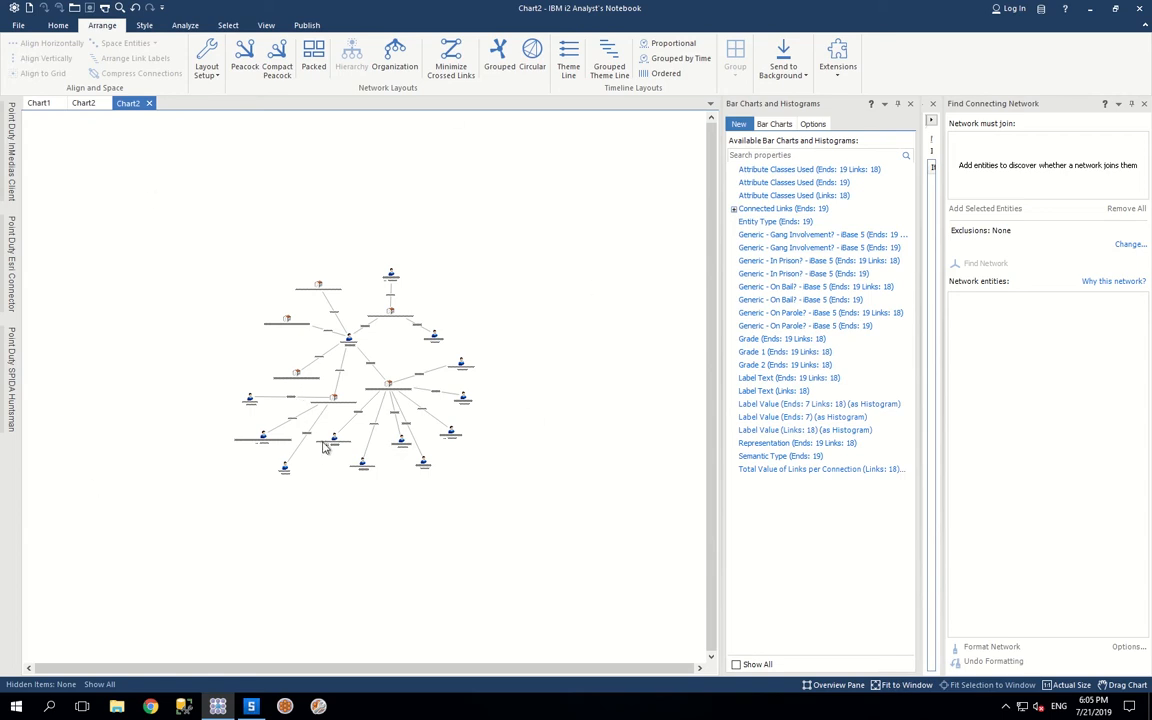
mouse_move(307, 601)
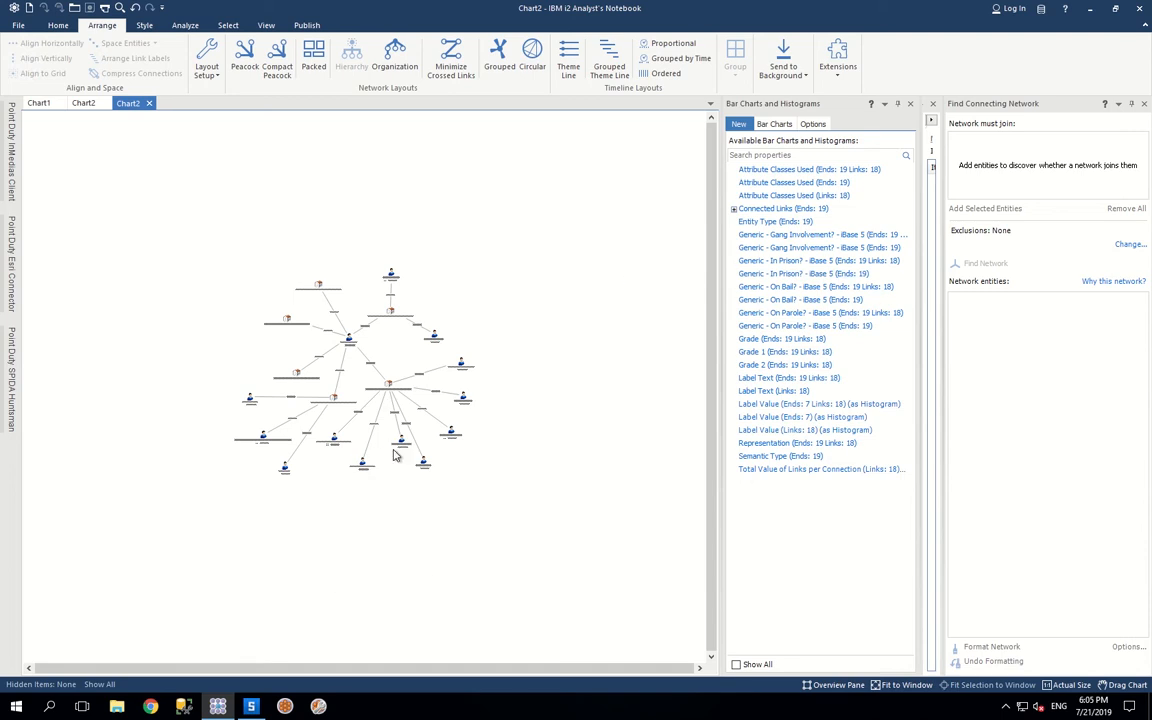
mouse_move(160, 340)
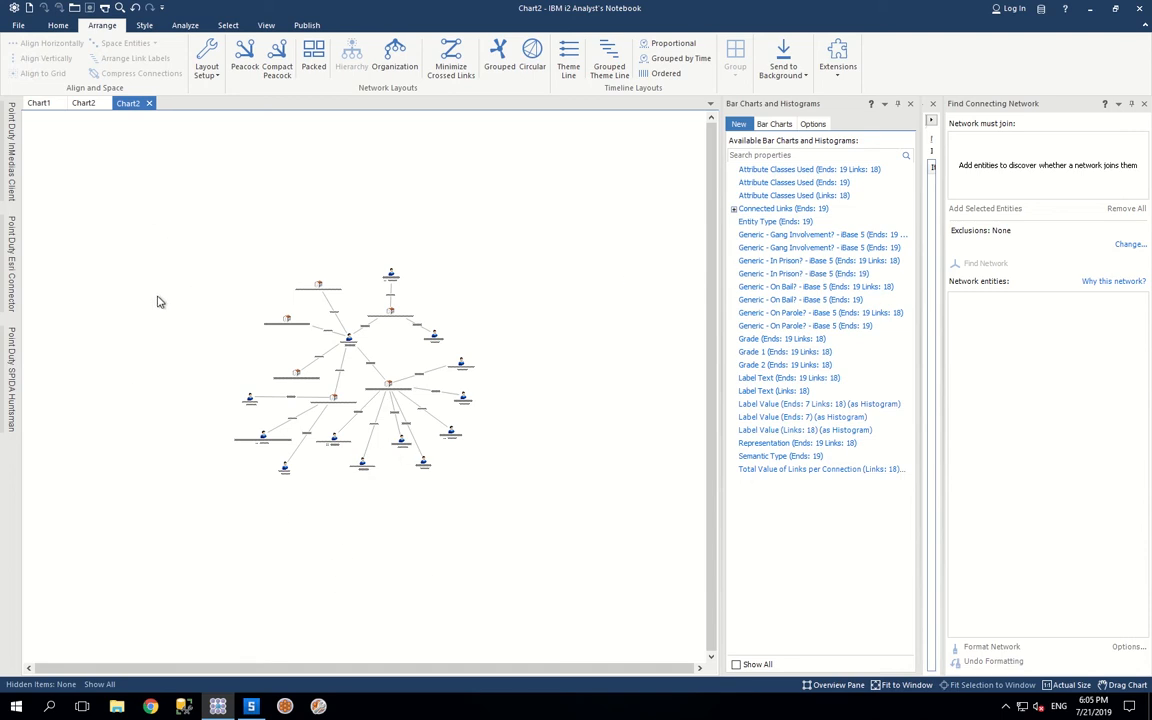
mouse_move(155, 290)
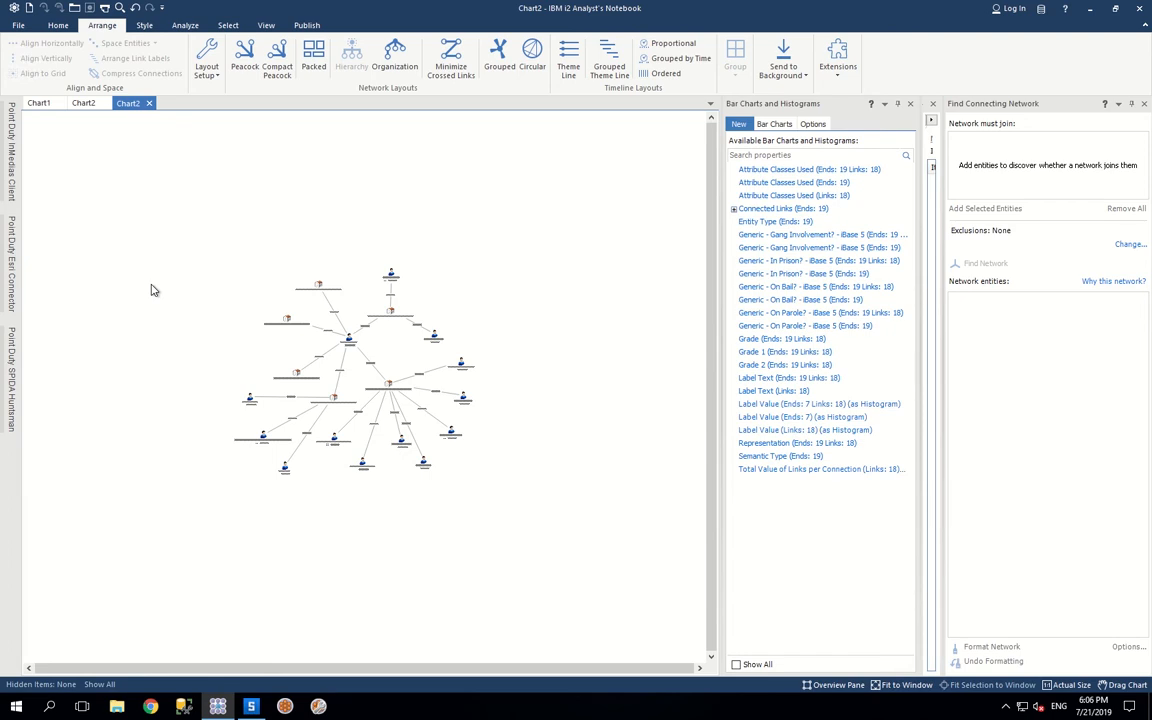
mouse_move(283, 443)
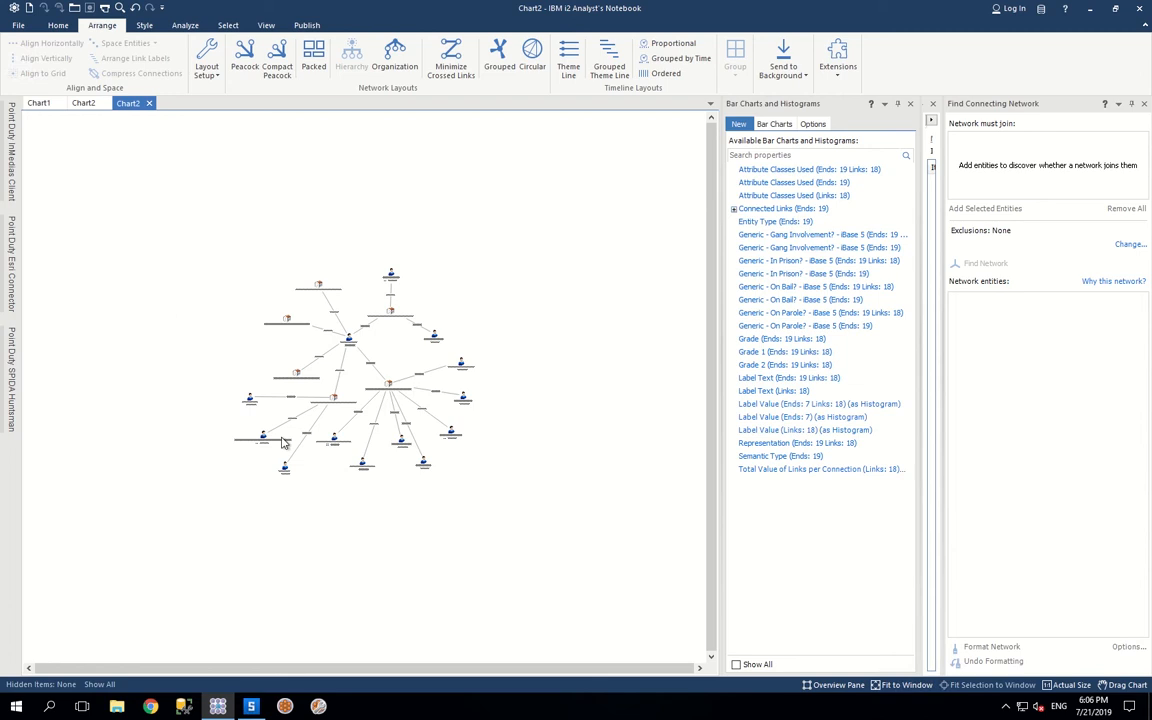
mouse_move(381, 242)
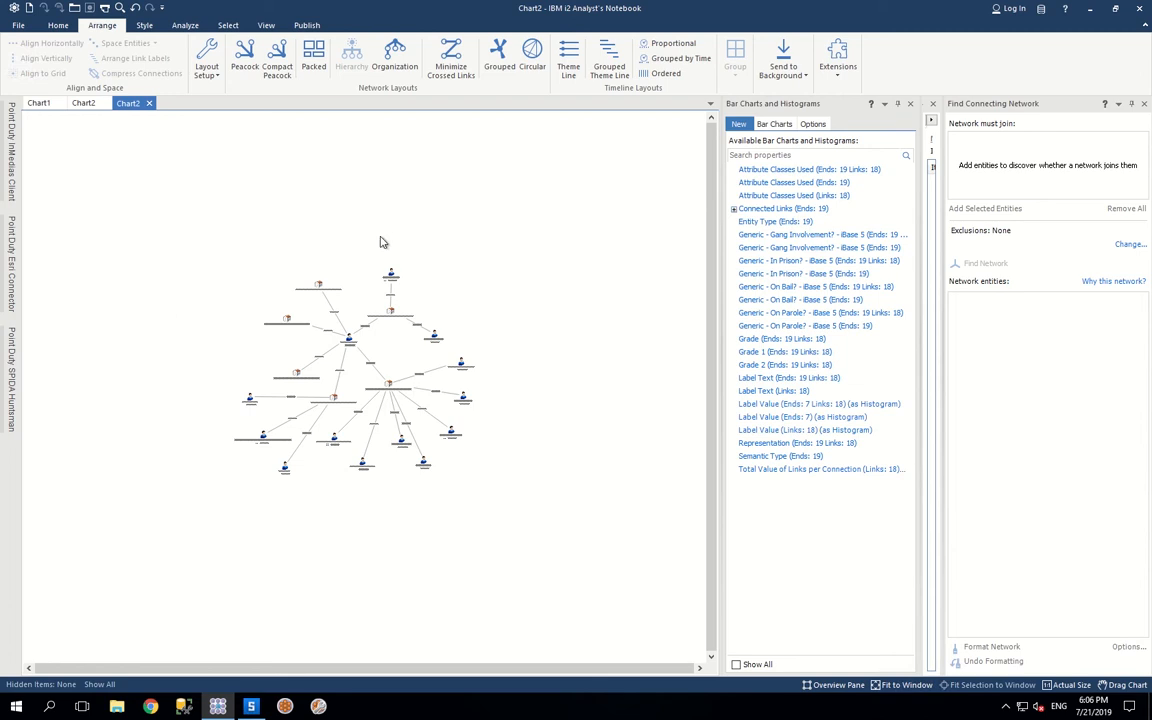
mouse_move(20, 400)
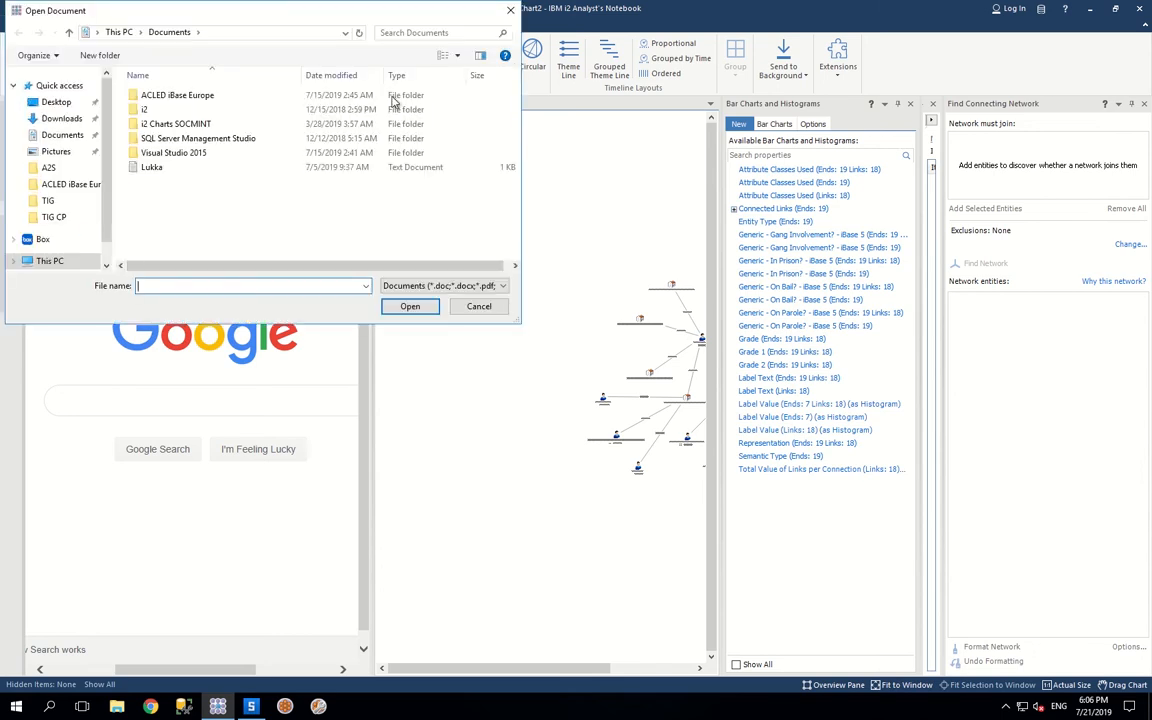
click(478, 306)
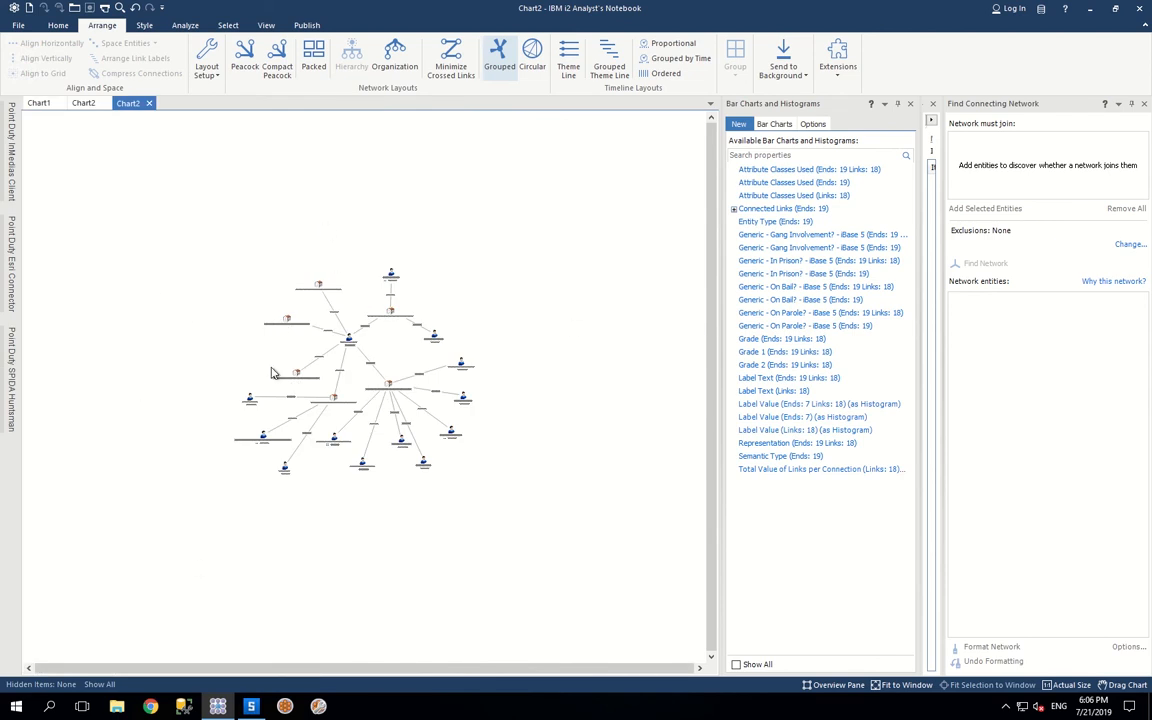
mouse_move(42, 317)
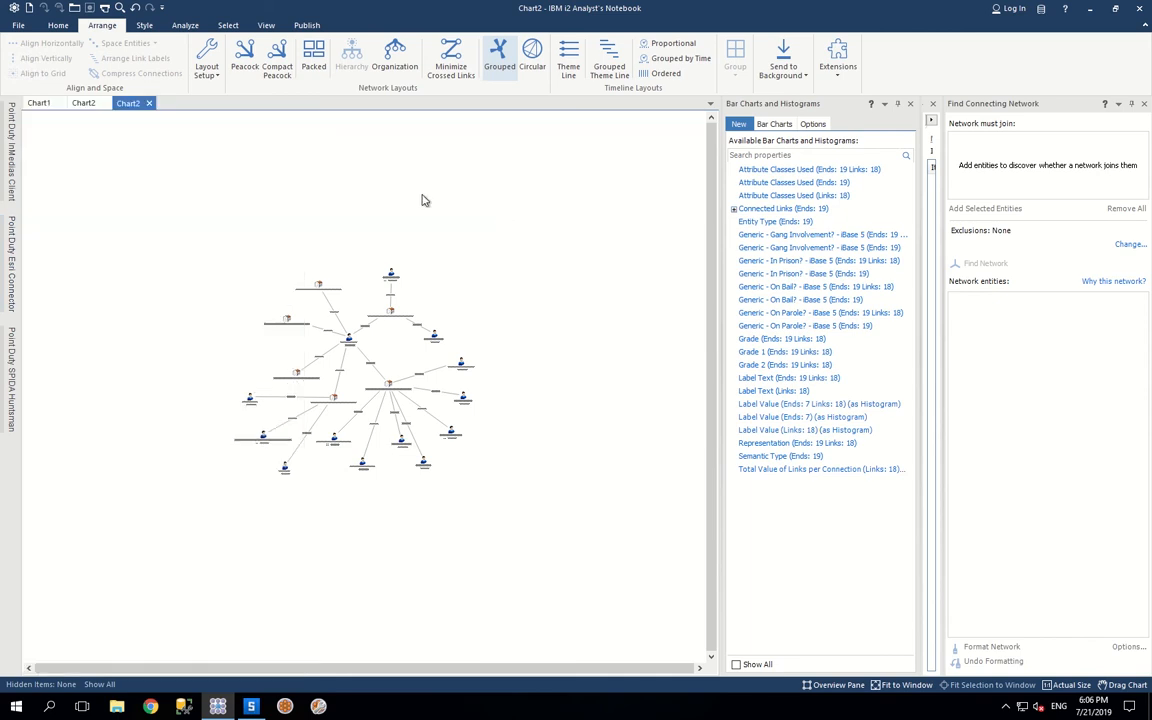
mouse_move(200, 350)
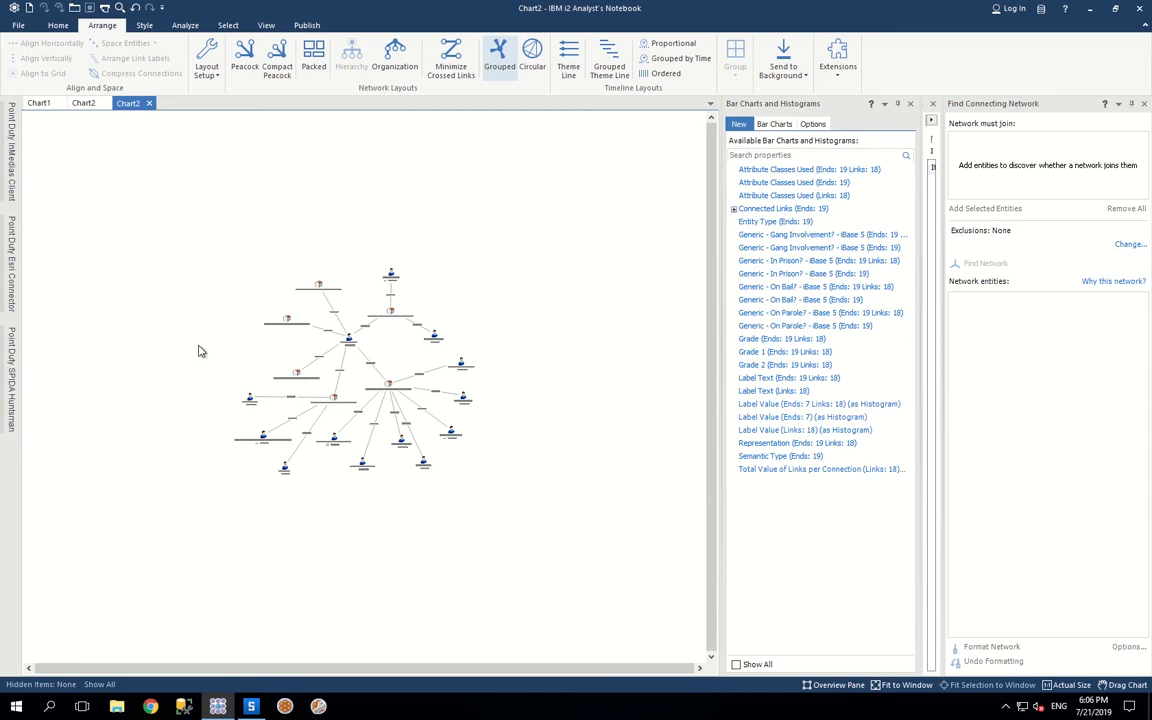
mouse_move(360, 180)
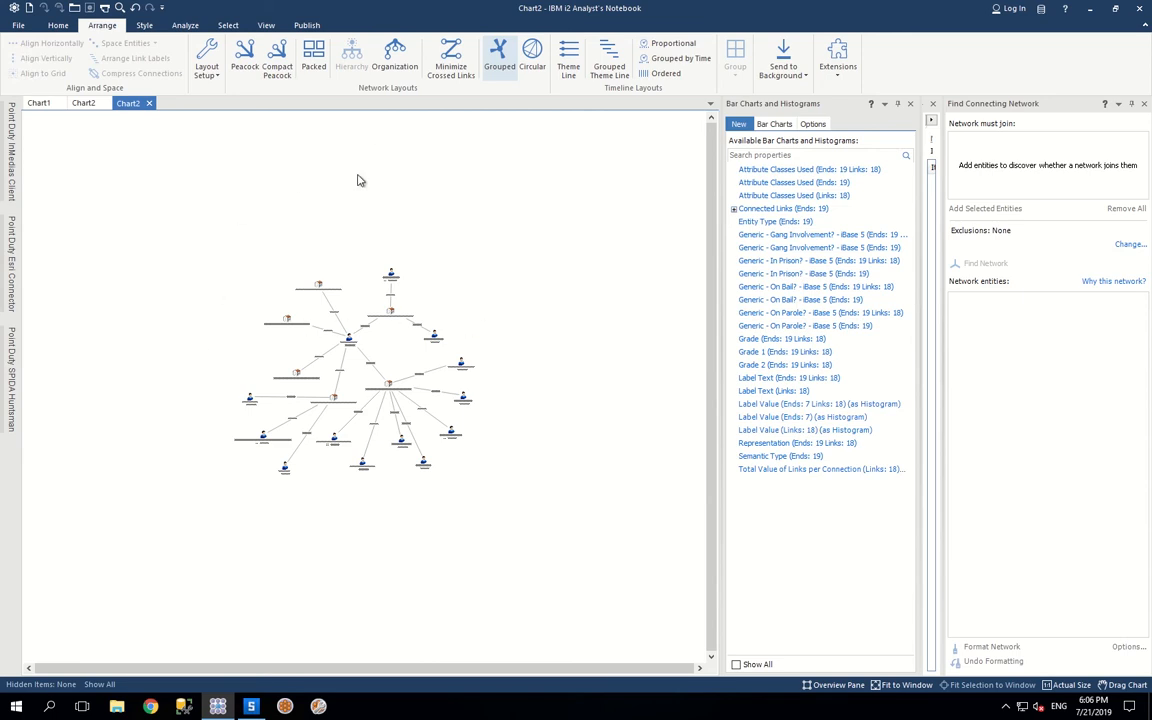
mouse_move(115, 385)
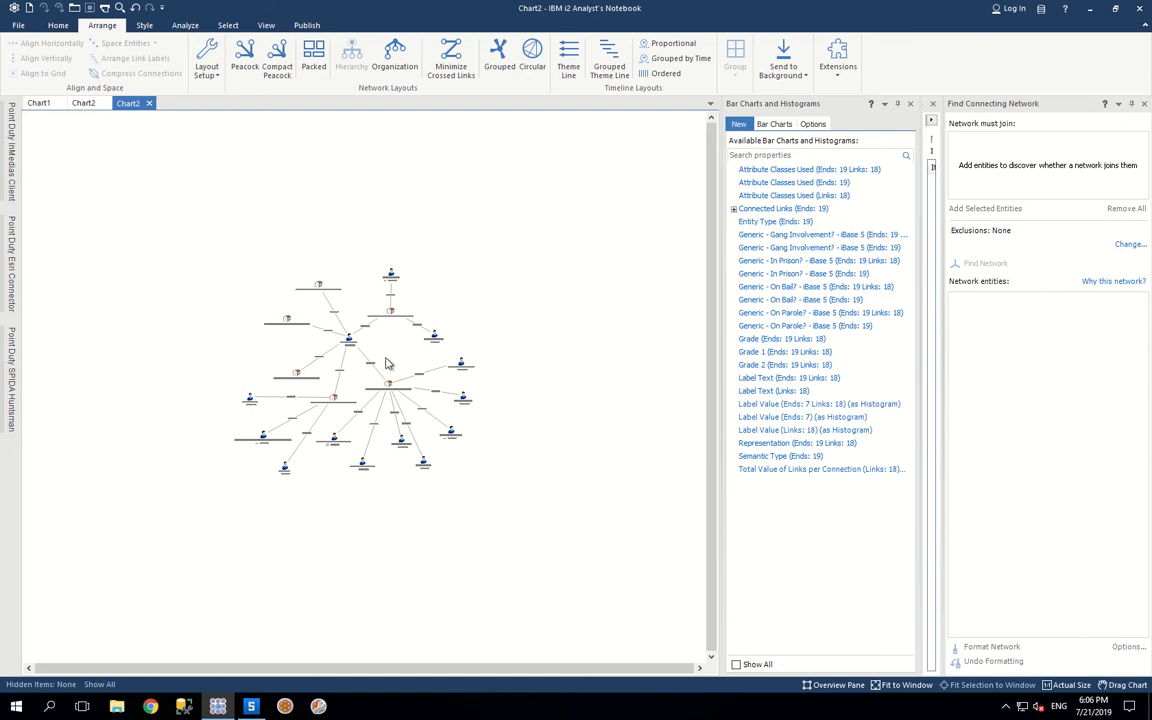
mouse_move(268, 243)
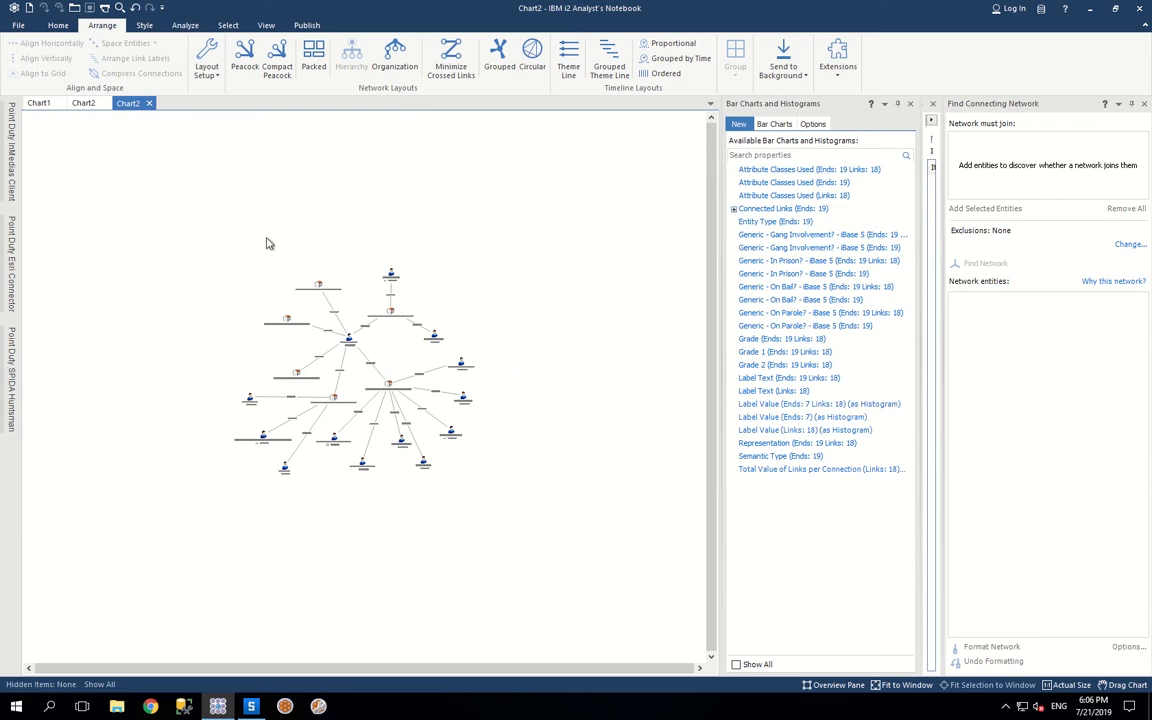
mouse_move(264, 245)
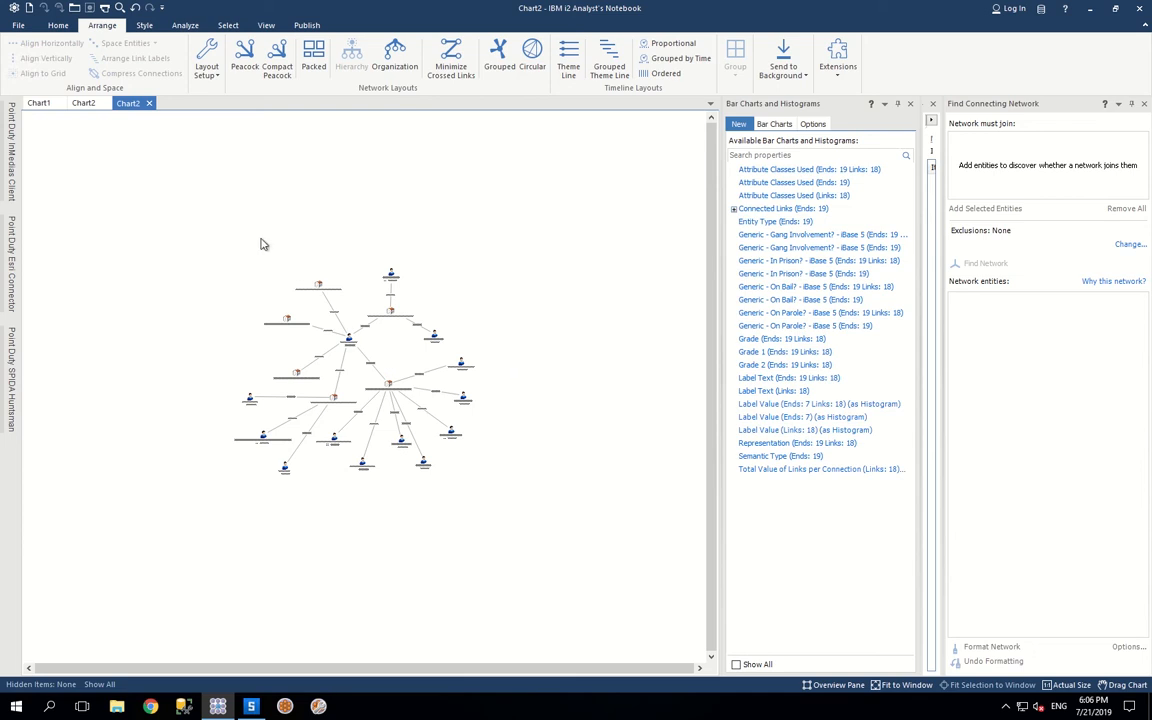
mouse_move(179, 268)
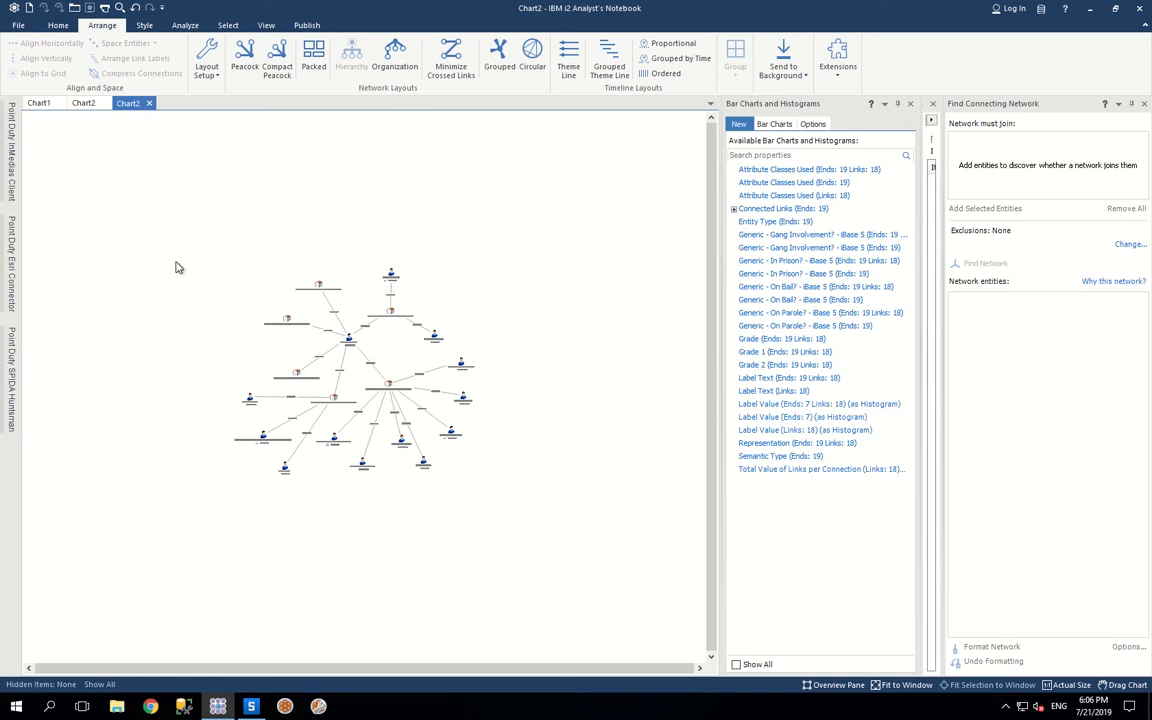
mouse_move(537, 250)
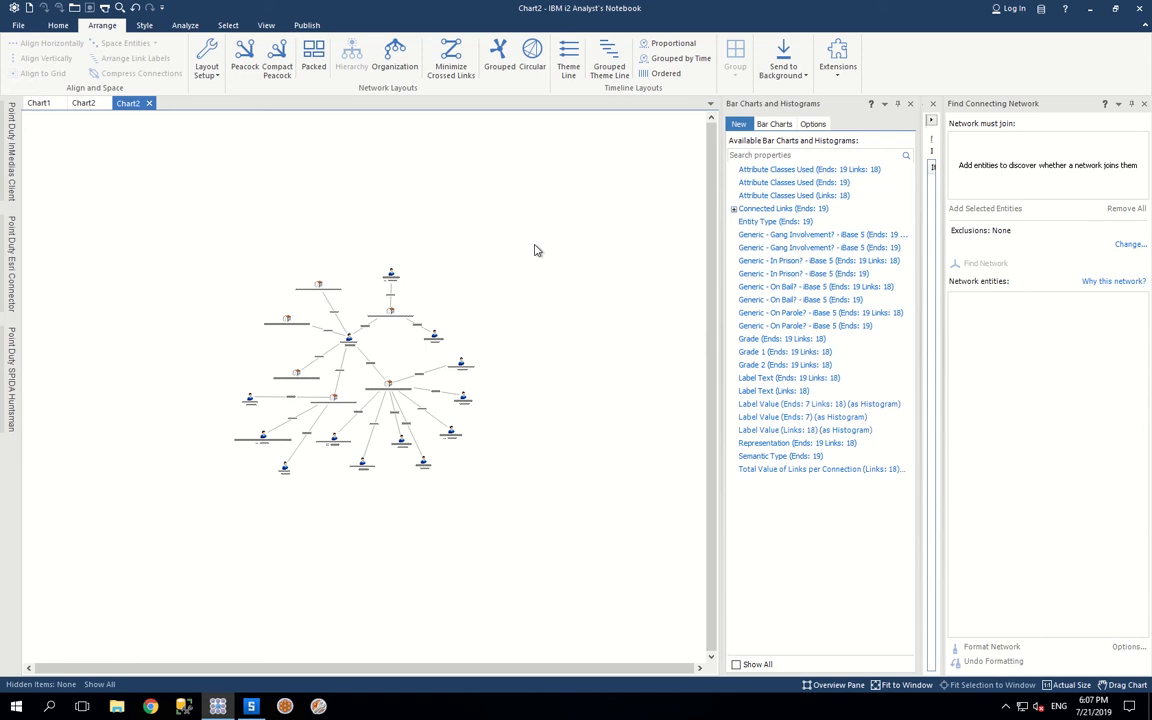
mouse_move(361, 488)
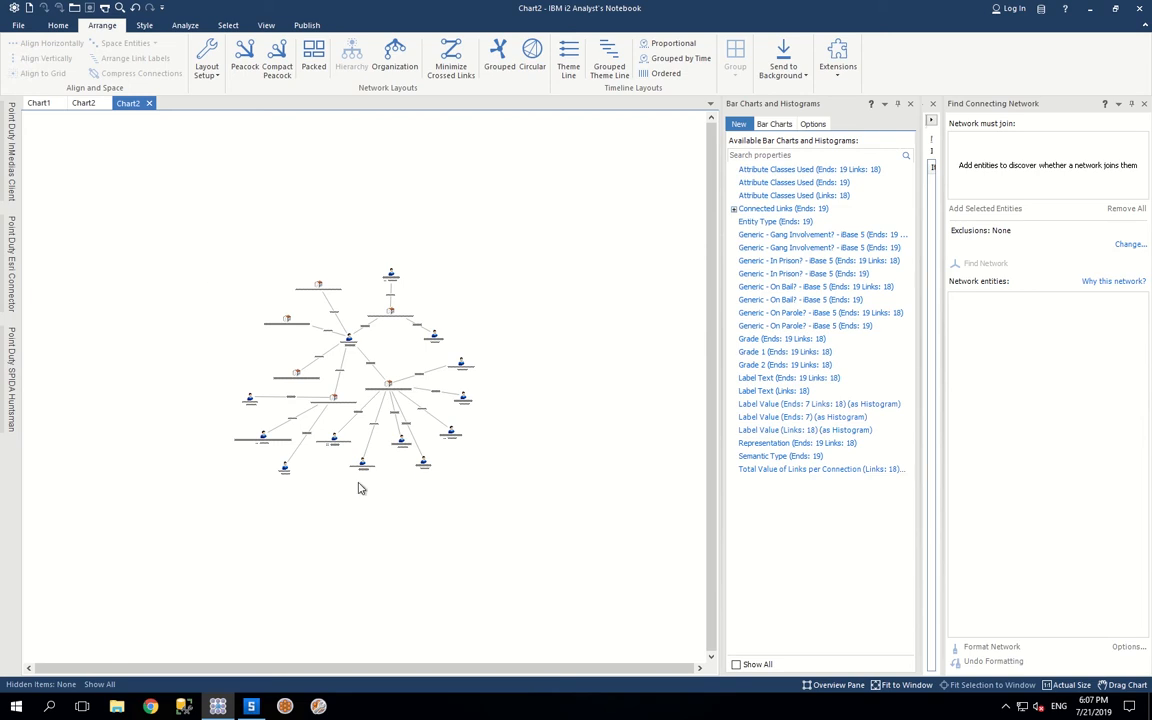
mouse_move(510, 500)
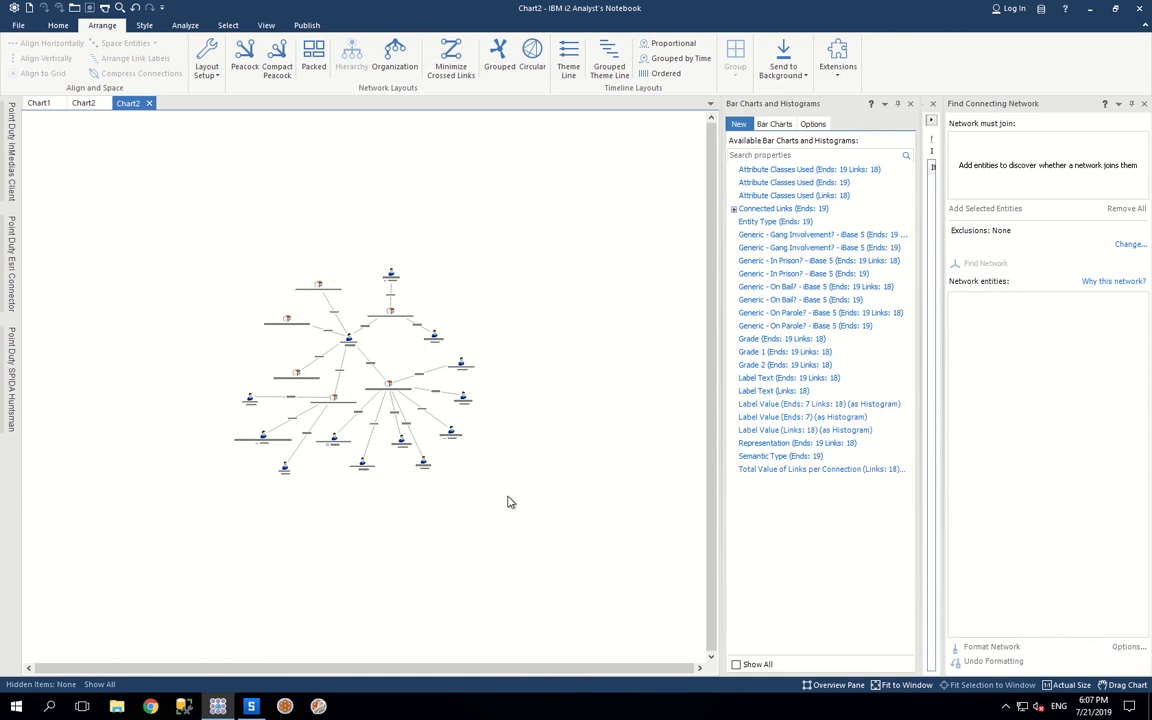
mouse_move(339, 224)
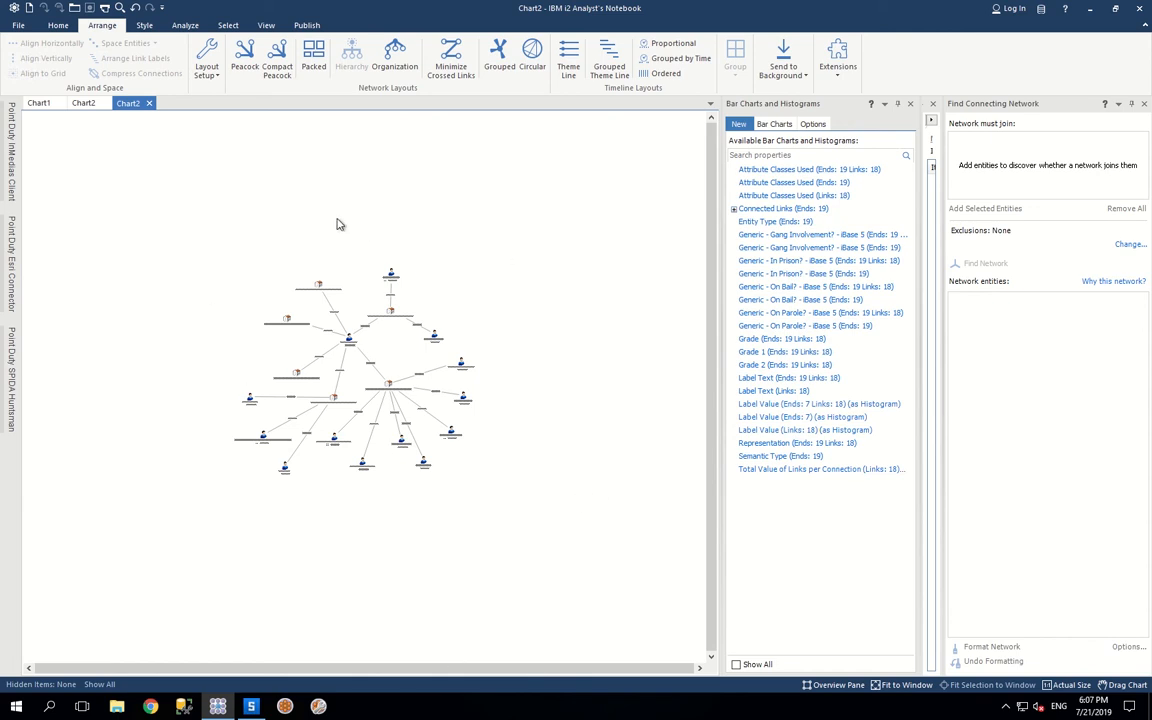
mouse_move(575, 234)
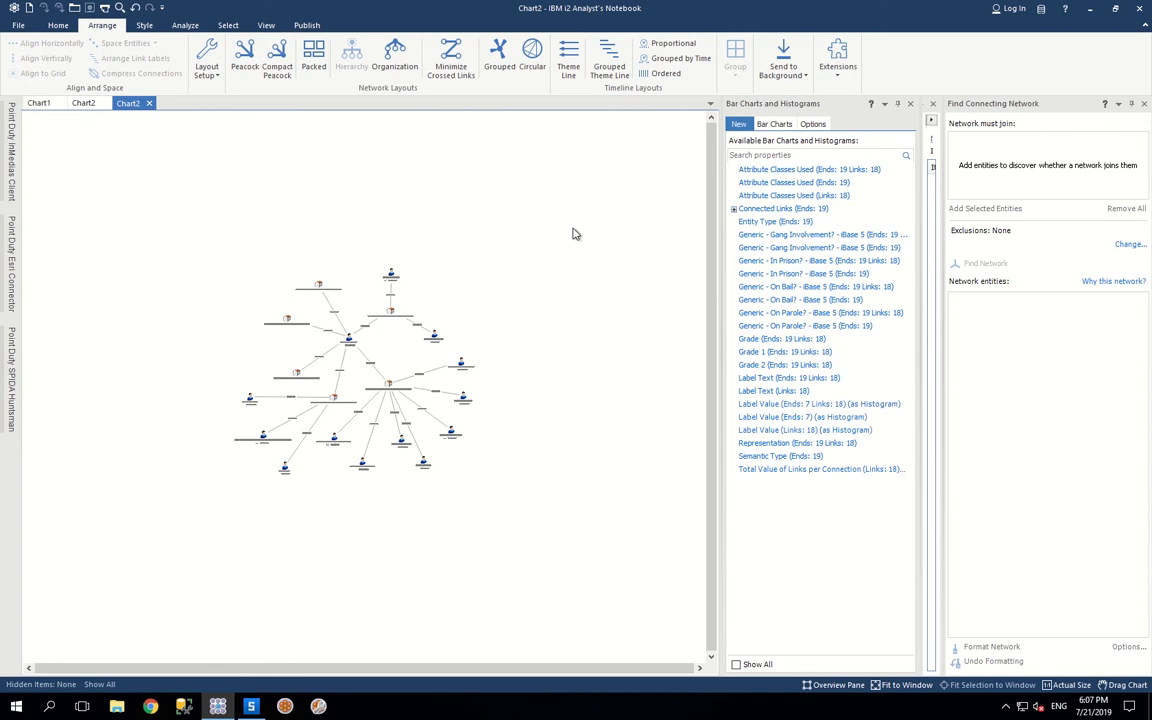
mouse_move(450, 521)
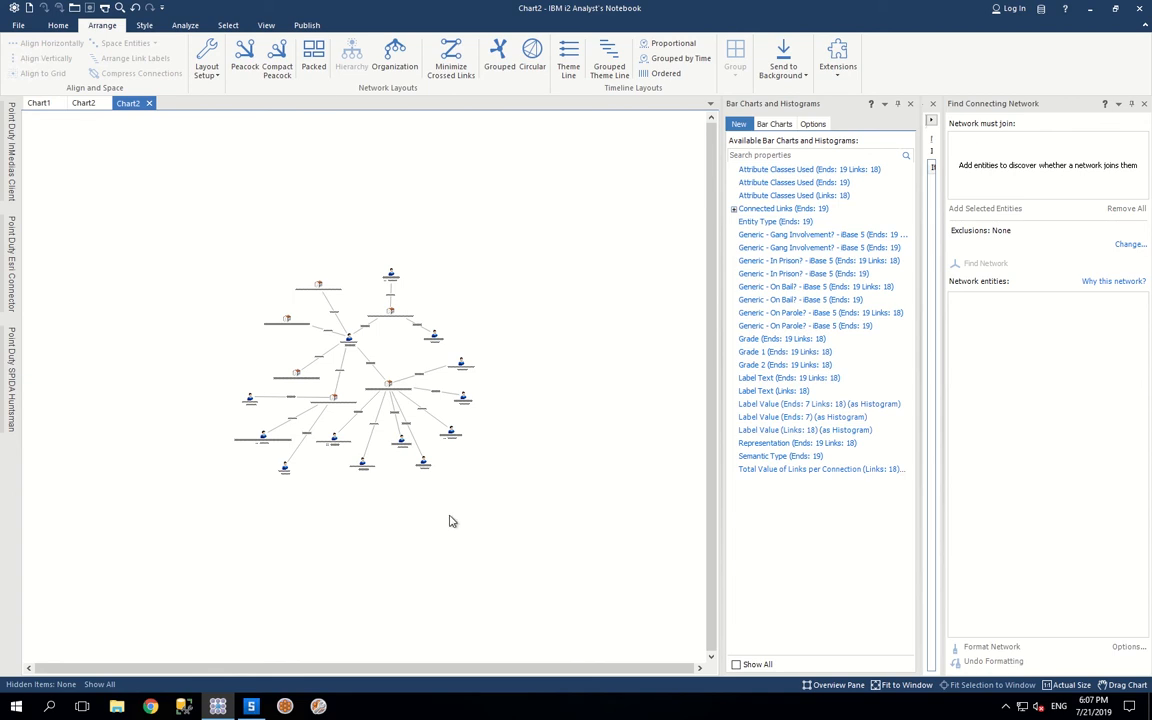
mouse_move(474, 482)
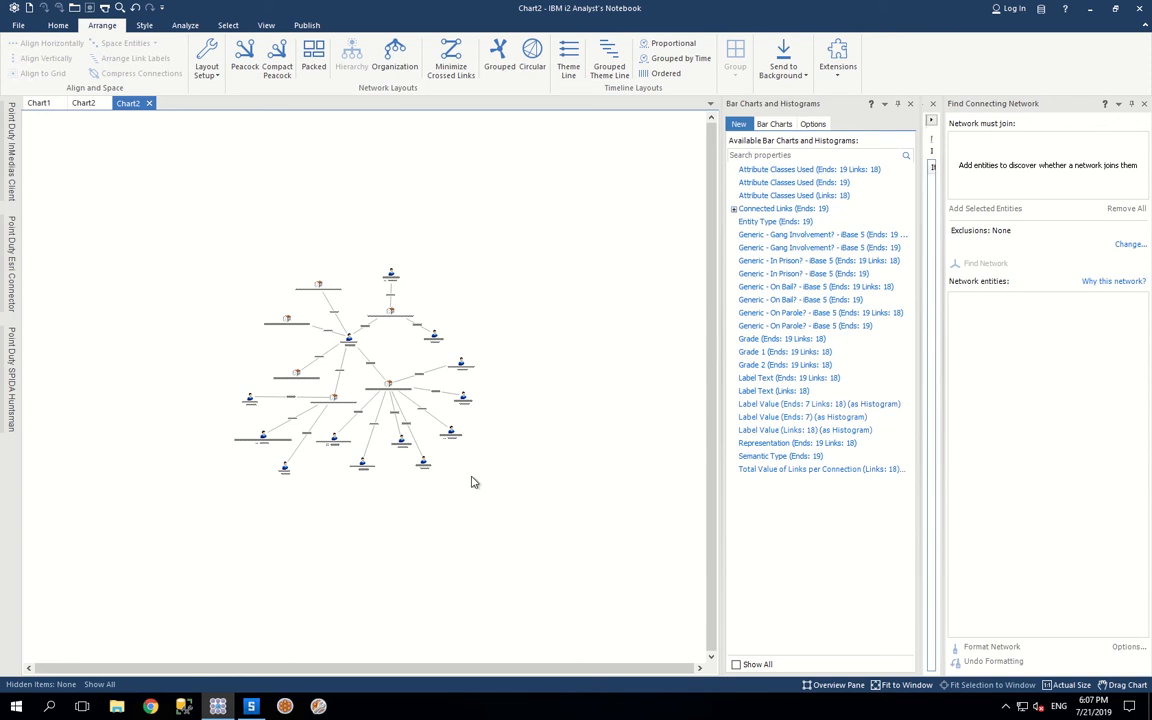
mouse_move(500, 488)
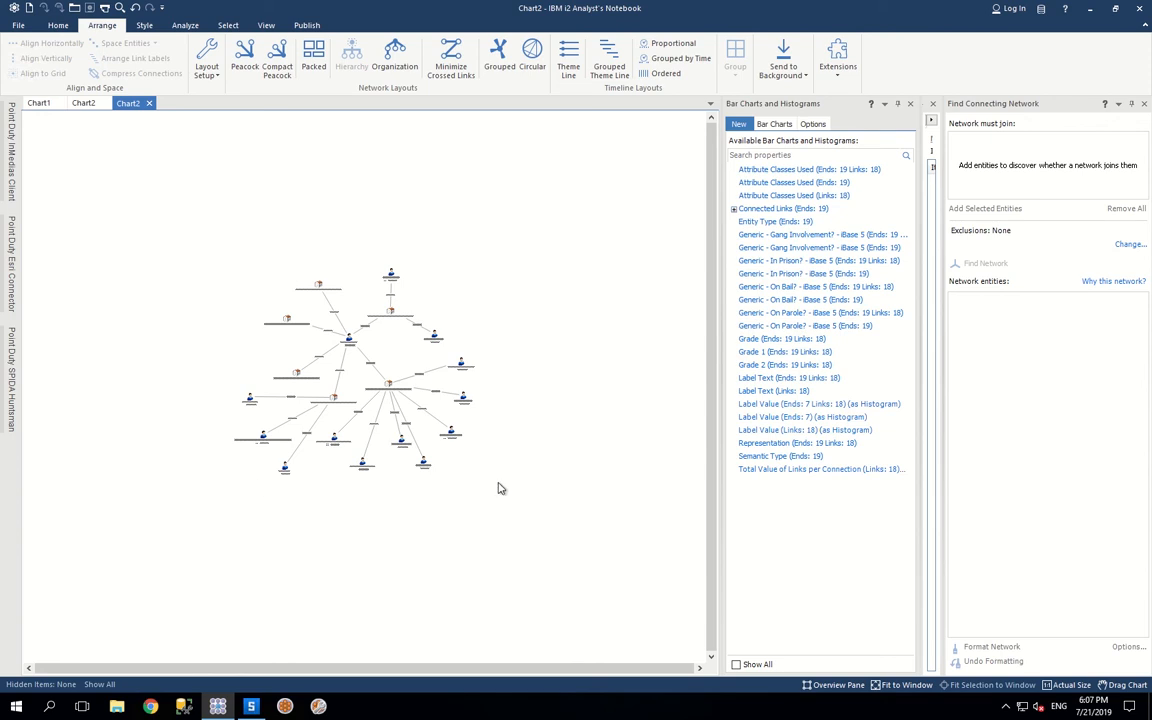
mouse_move(547, 378)
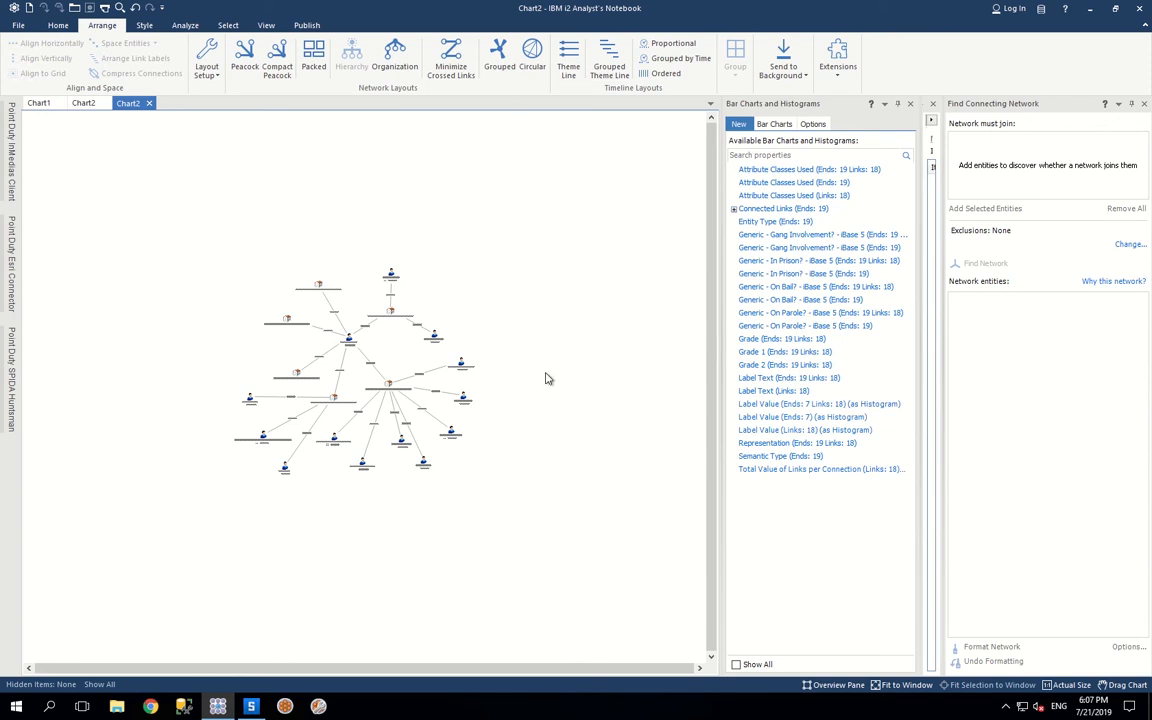
mouse_move(247, 289)
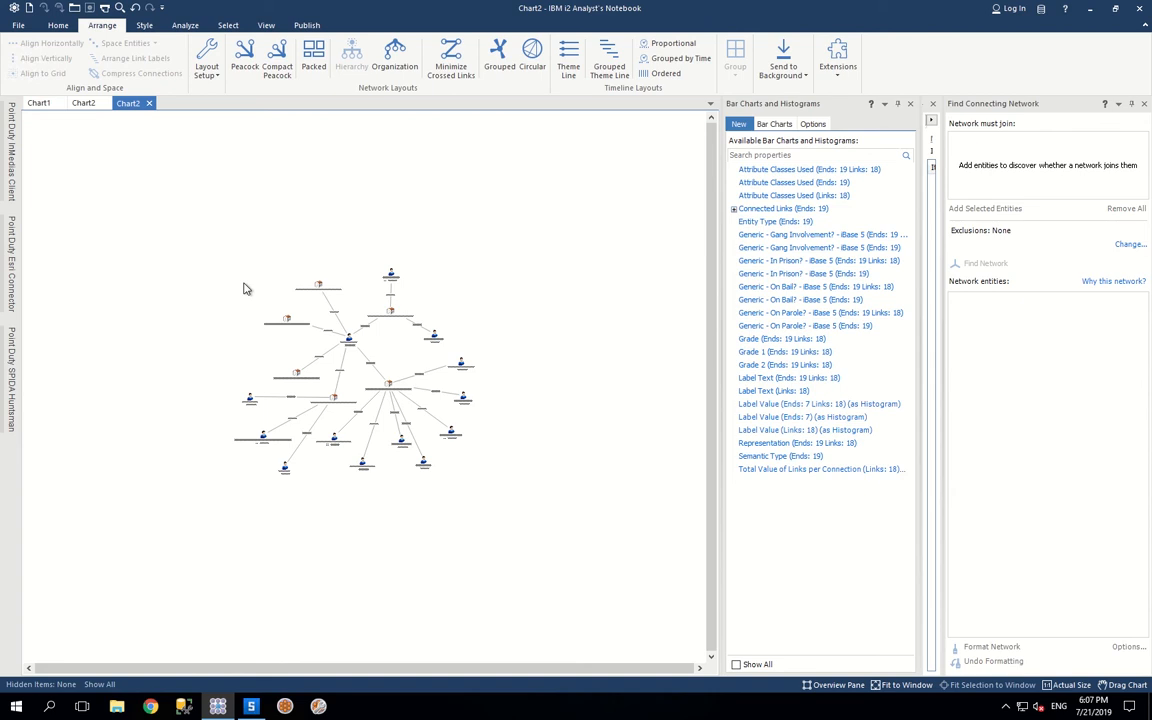
mouse_move(335, 598)
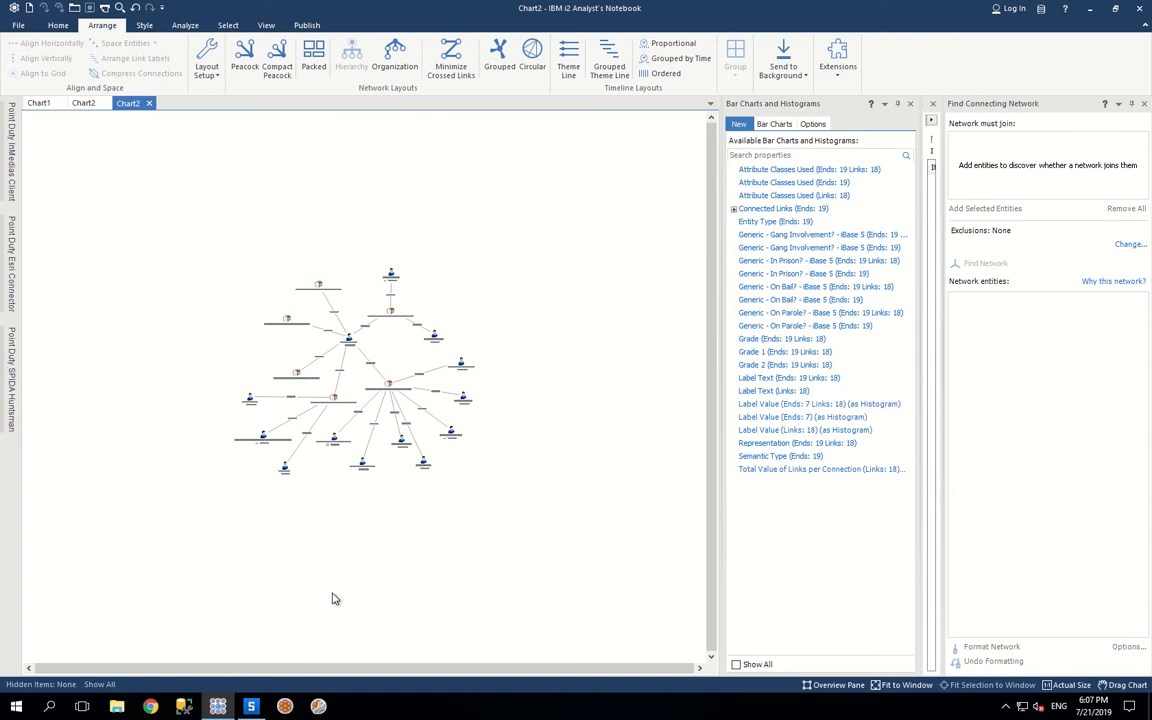
mouse_move(407, 577)
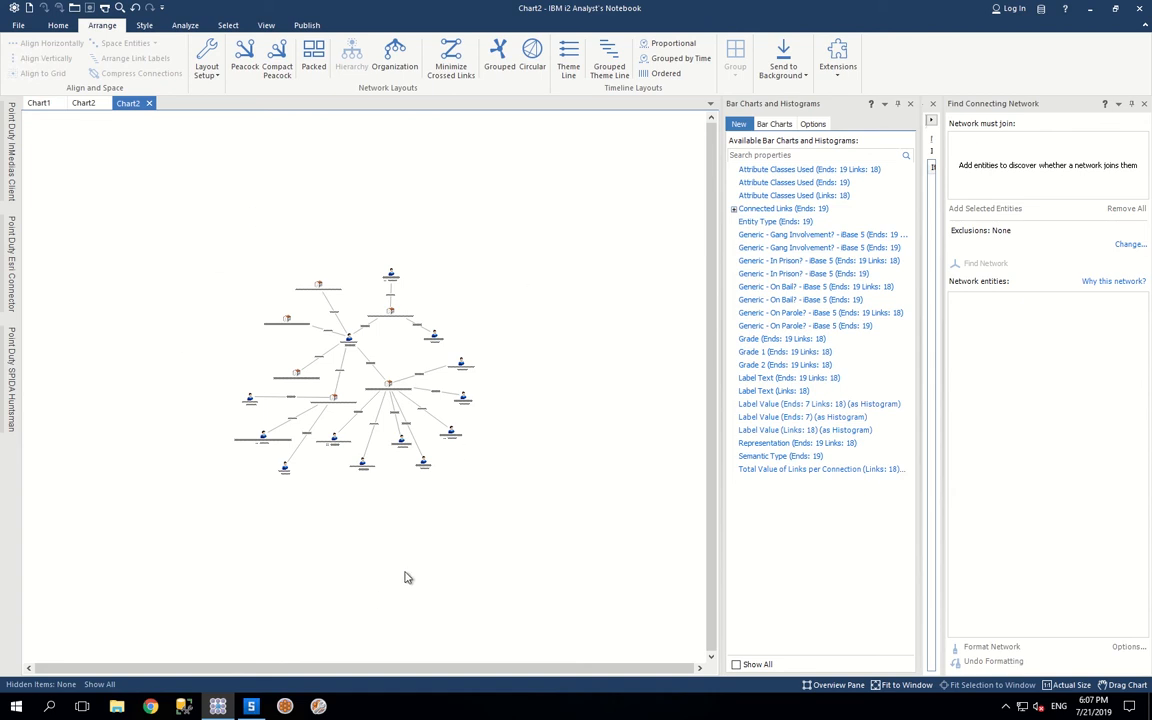
mouse_move(219, 470)
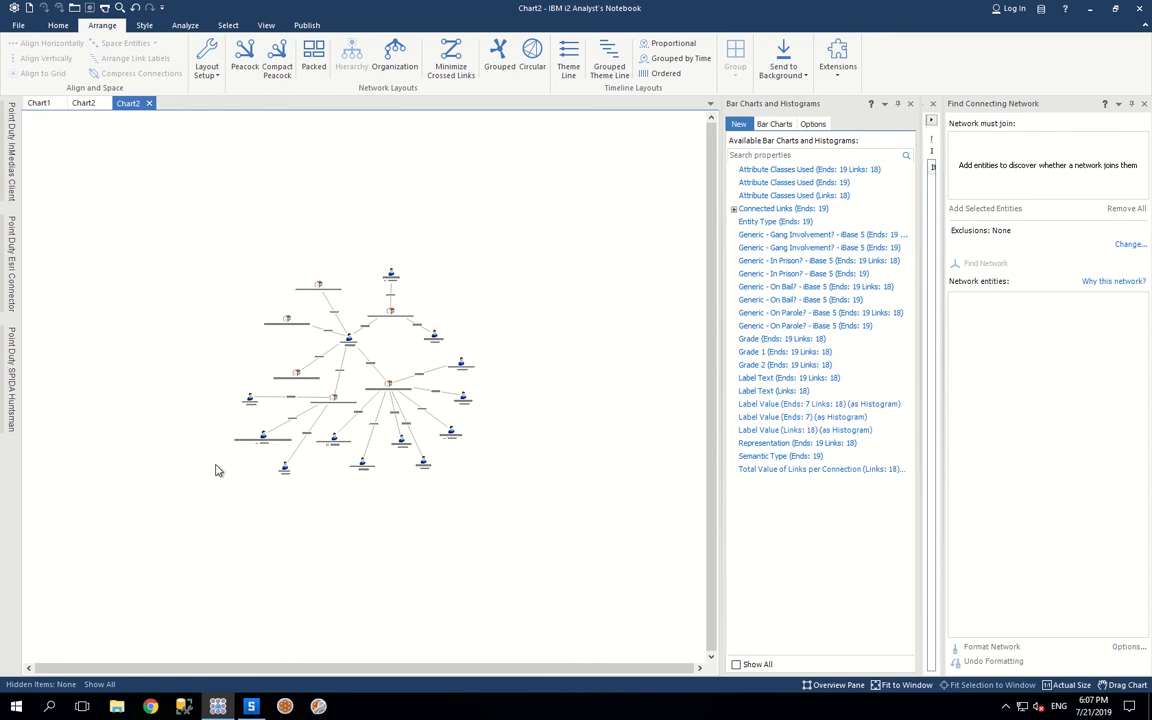
mouse_move(189, 439)
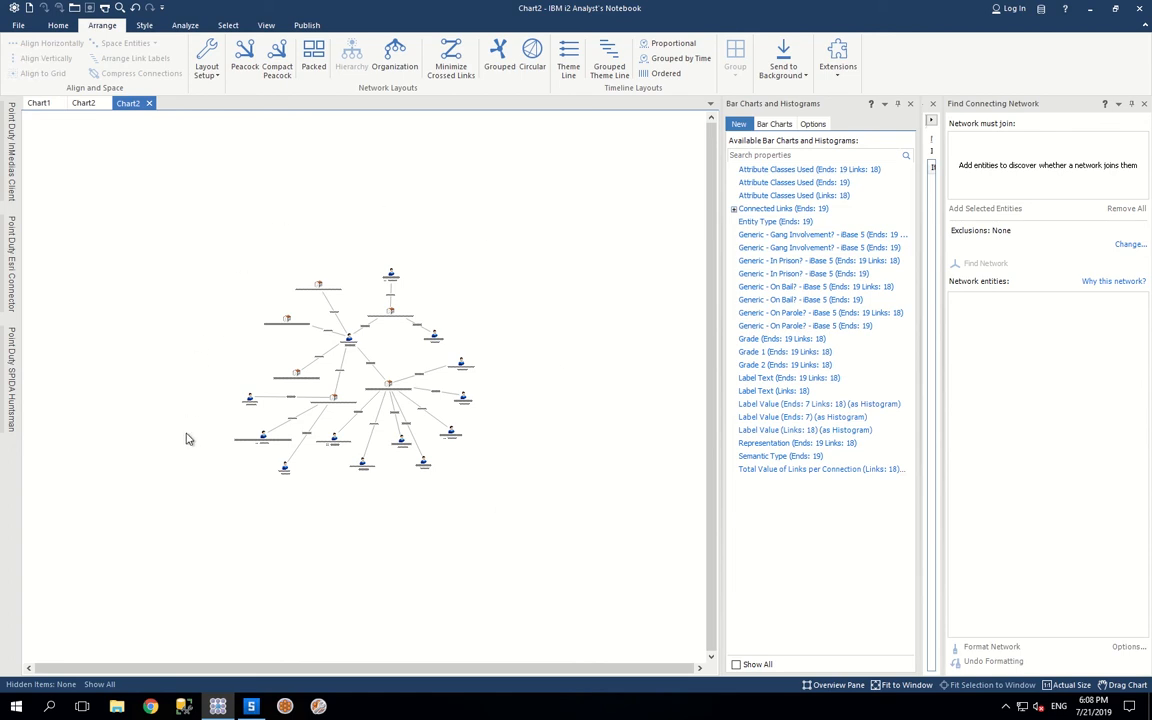
mouse_move(424, 518)
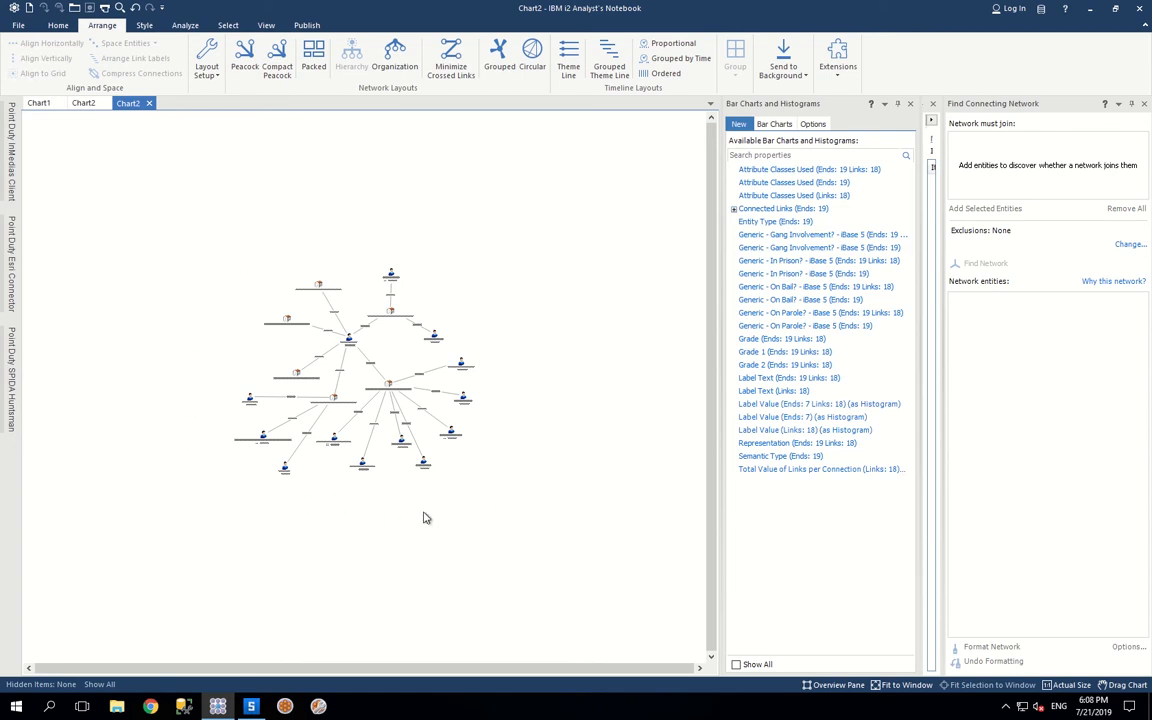
mouse_move(532, 368)
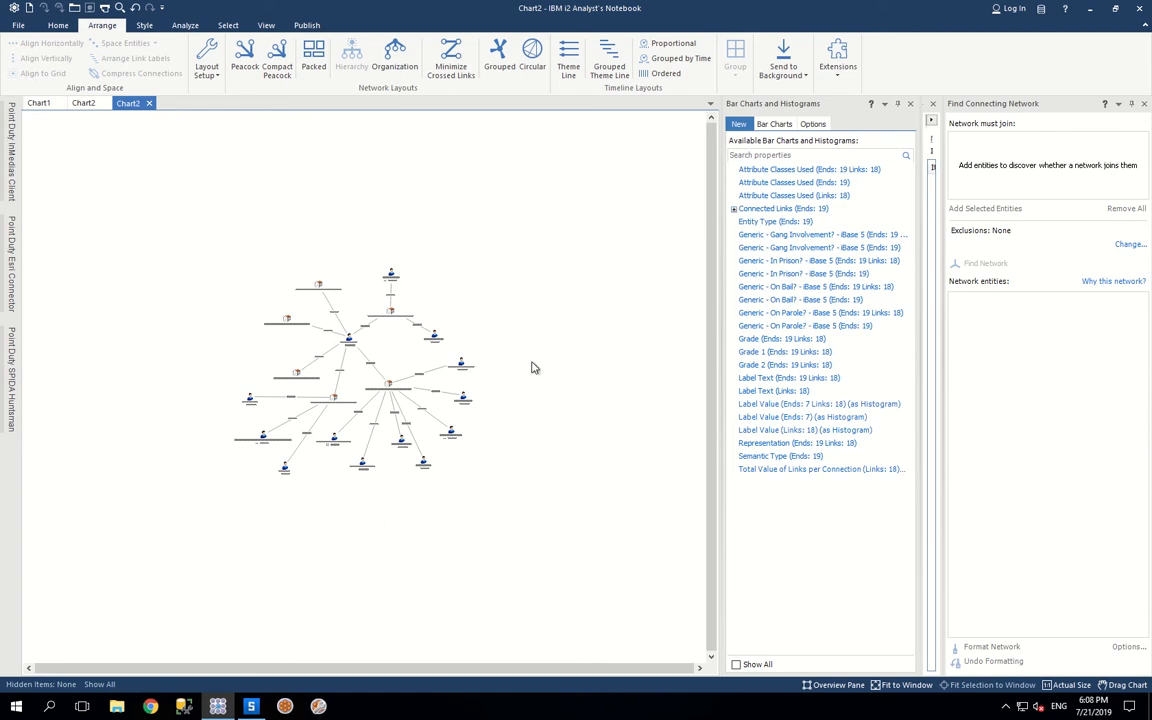
mouse_move(224, 462)
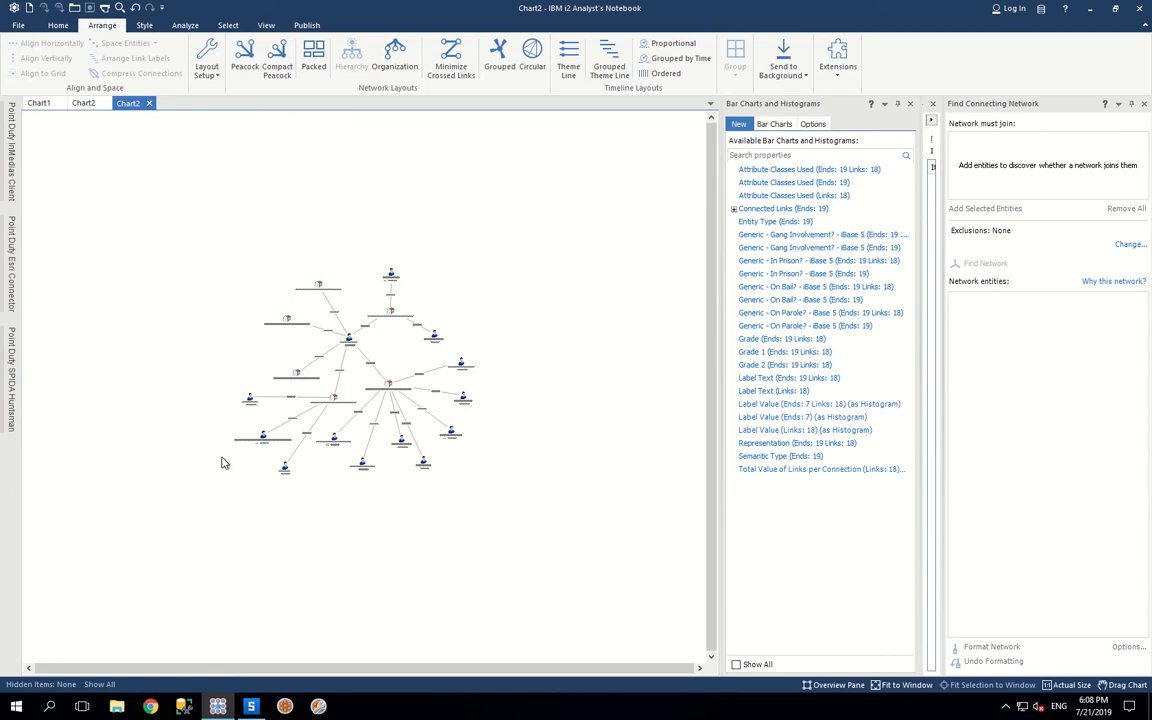
mouse_move(184, 242)
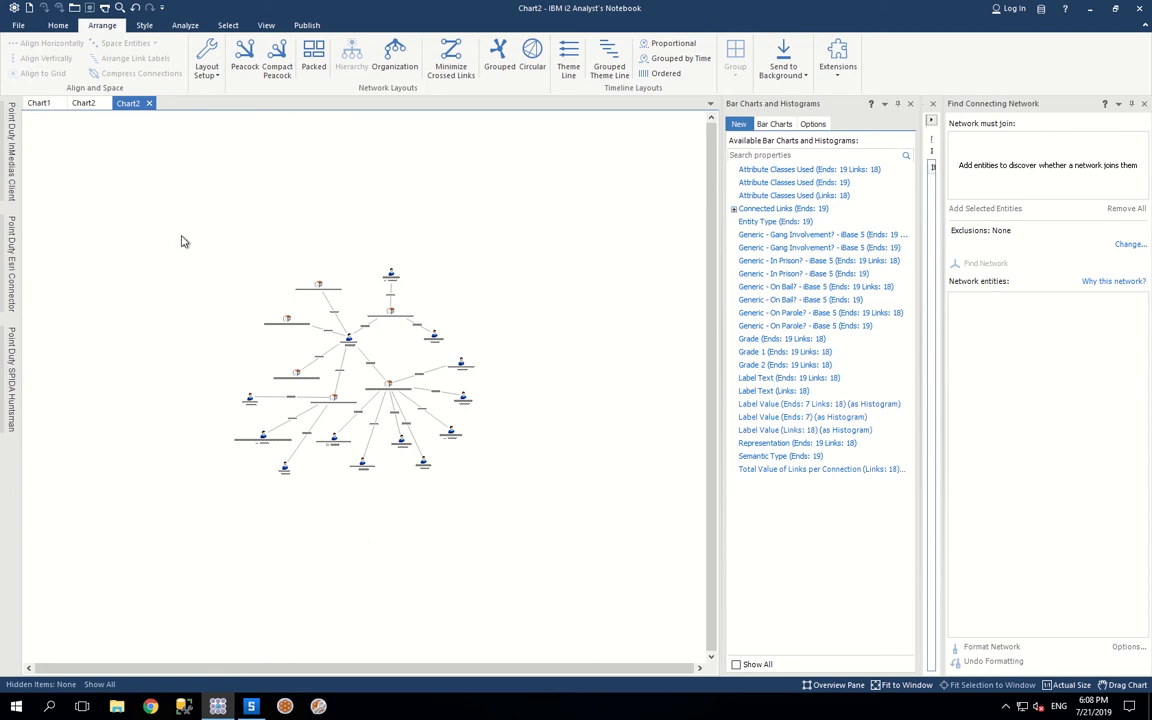
mouse_move(451, 167)
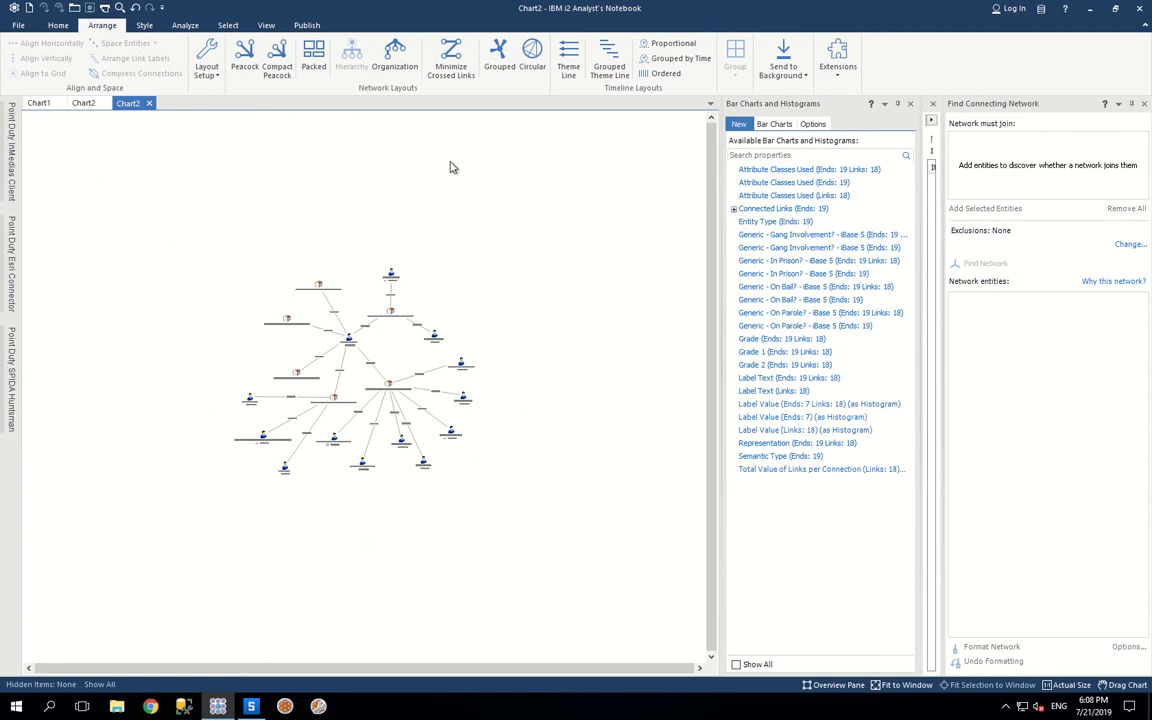
mouse_move(230, 326)
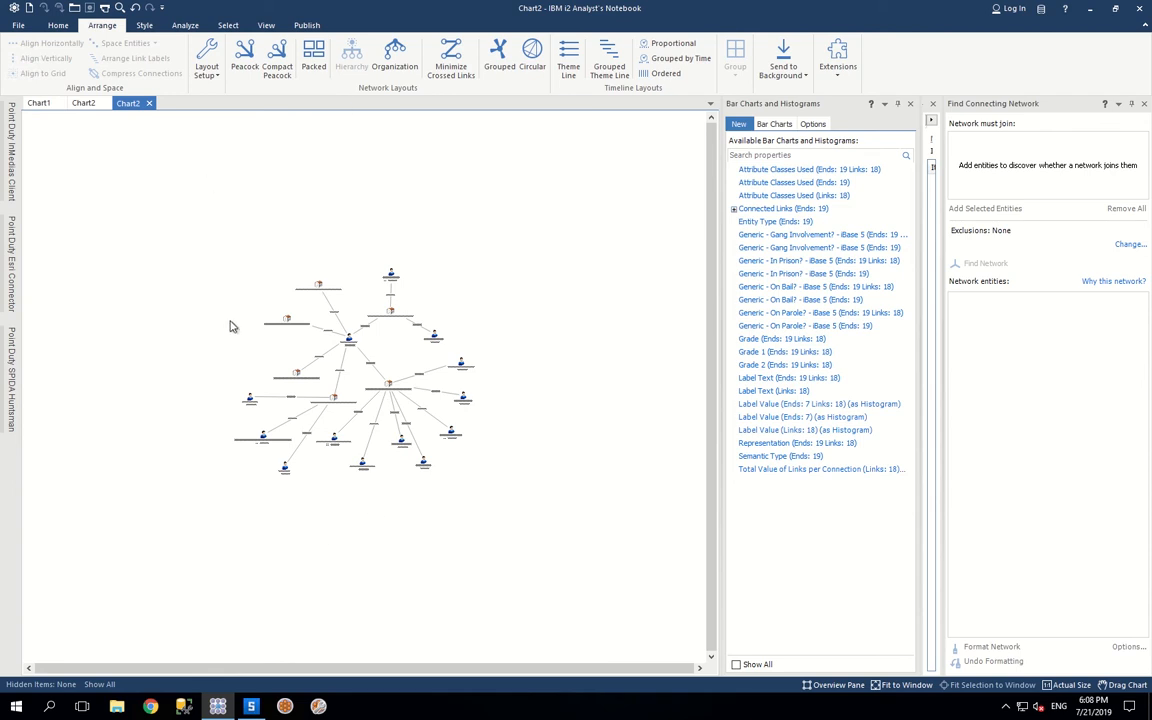
mouse_move(246, 561)
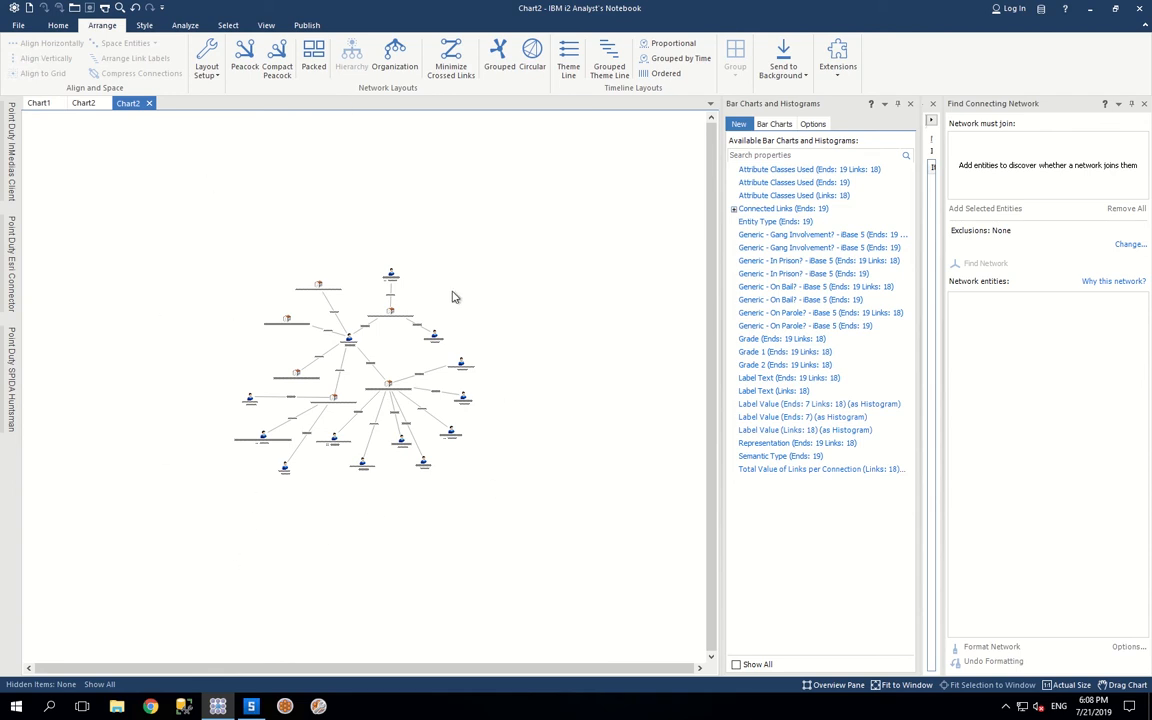
mouse_move(388, 229)
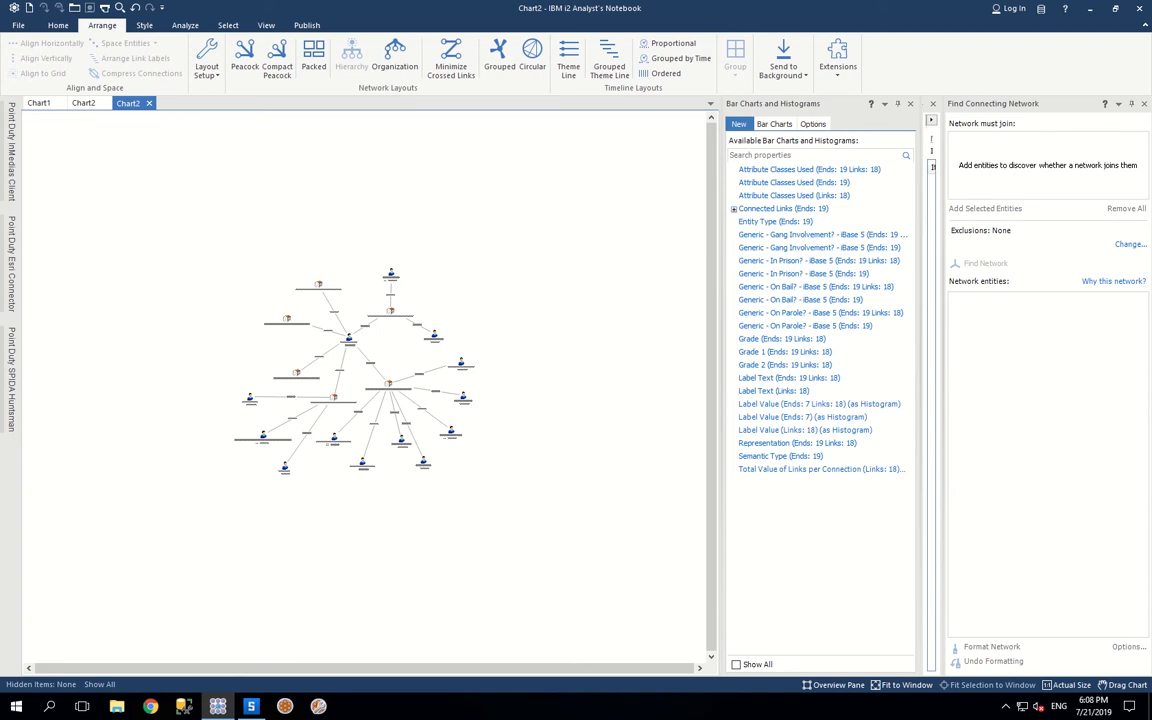
mouse_move(141, 378)
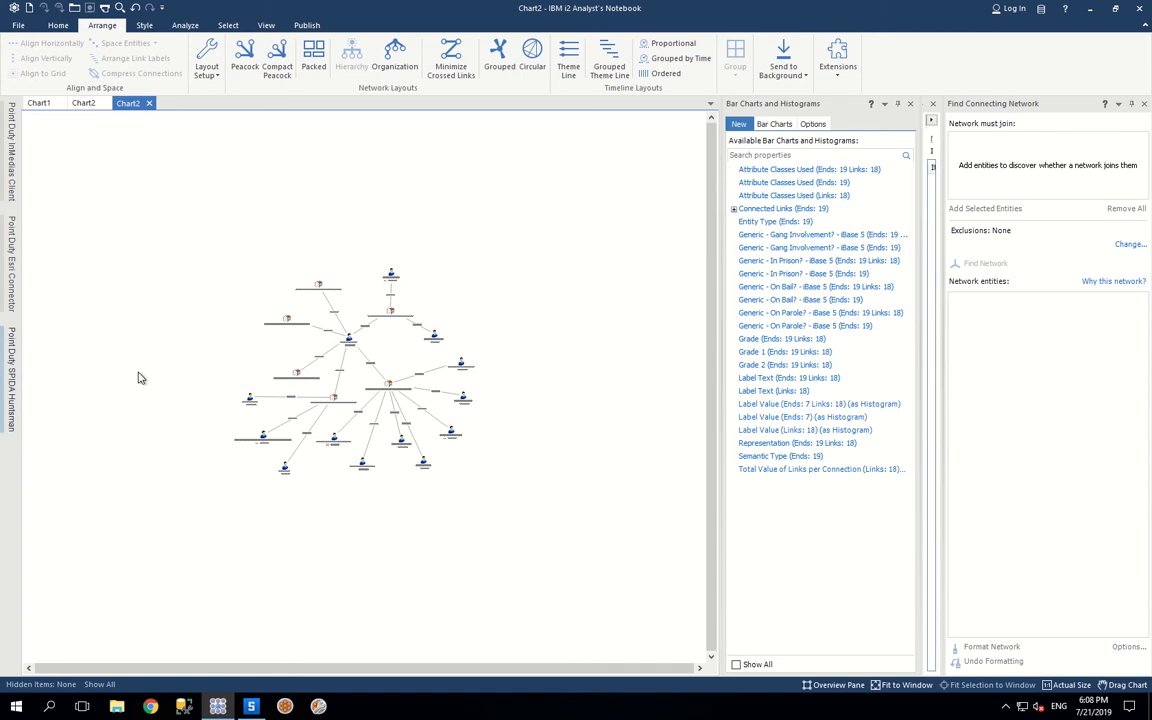
mouse_move(393, 478)
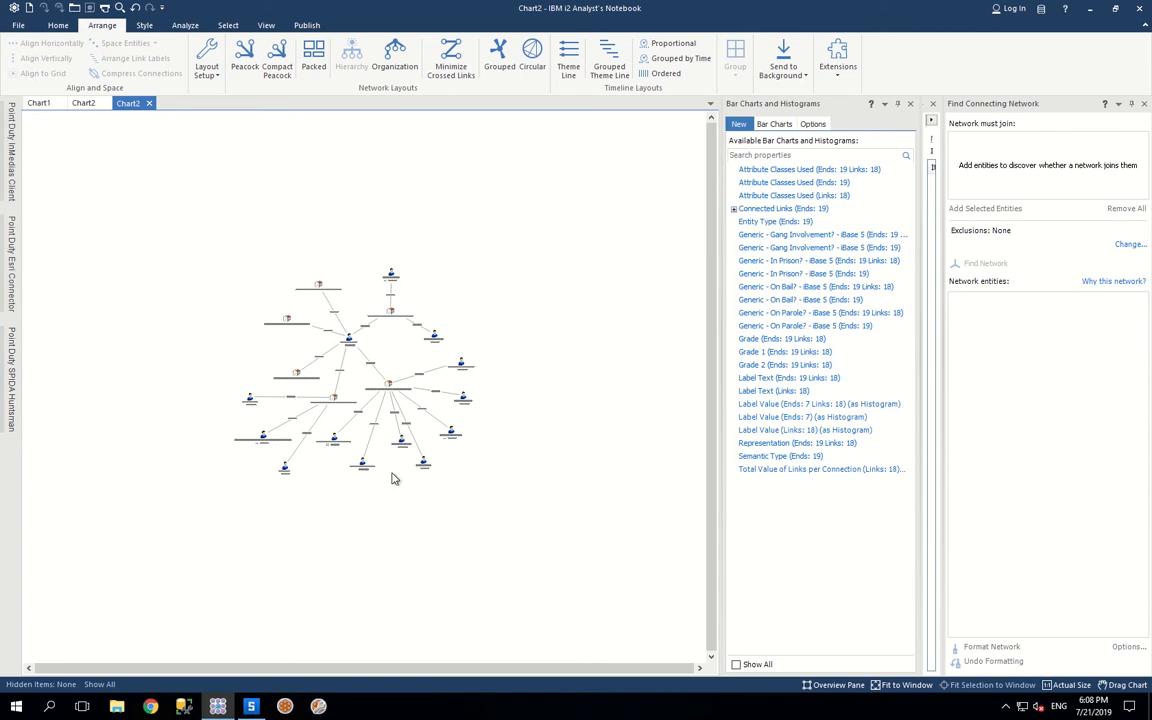
mouse_move(398, 537)
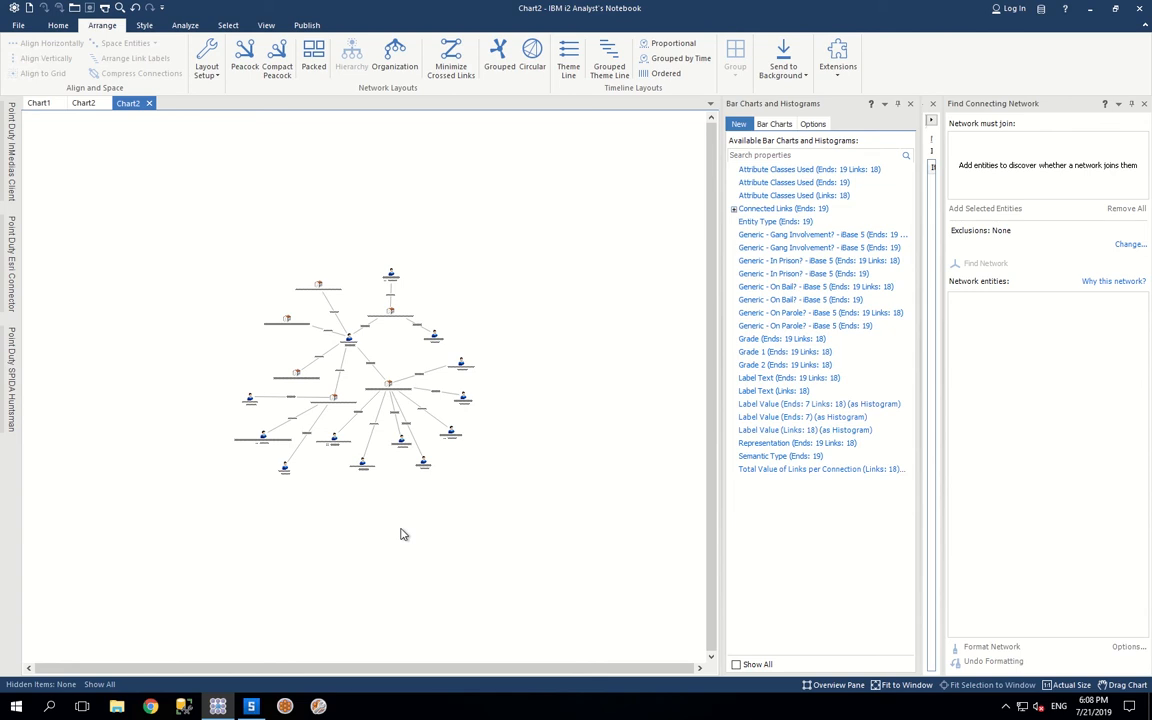
mouse_move(418, 547)
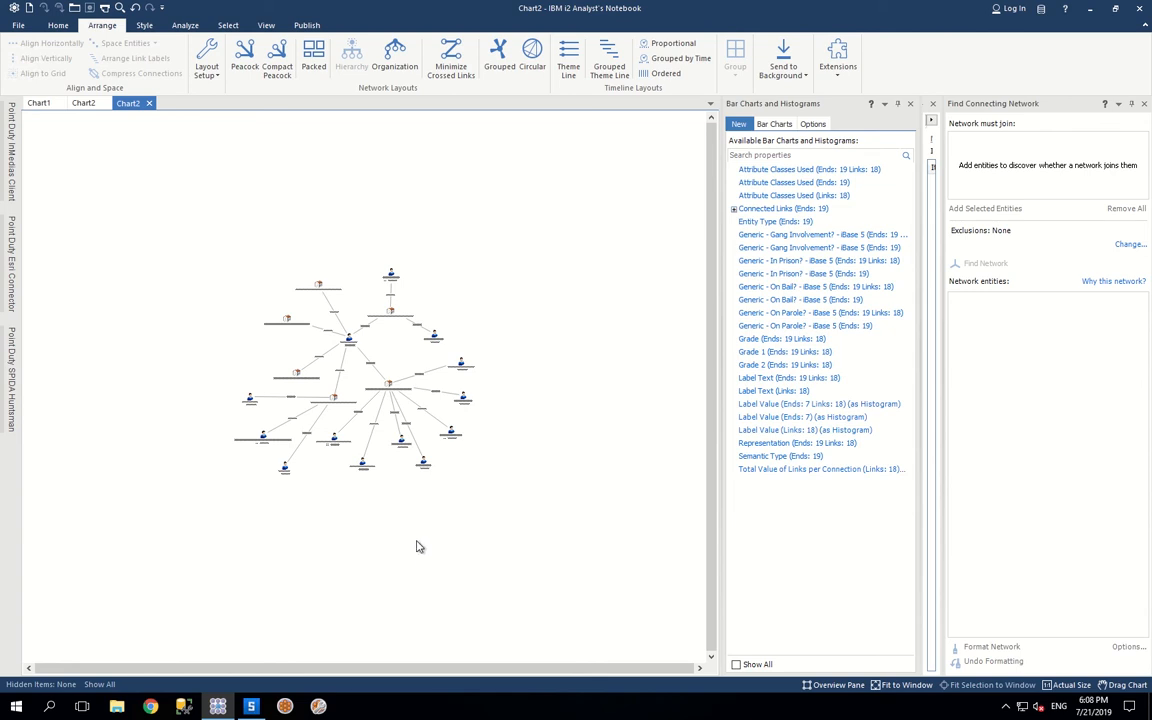
mouse_move(460, 568)
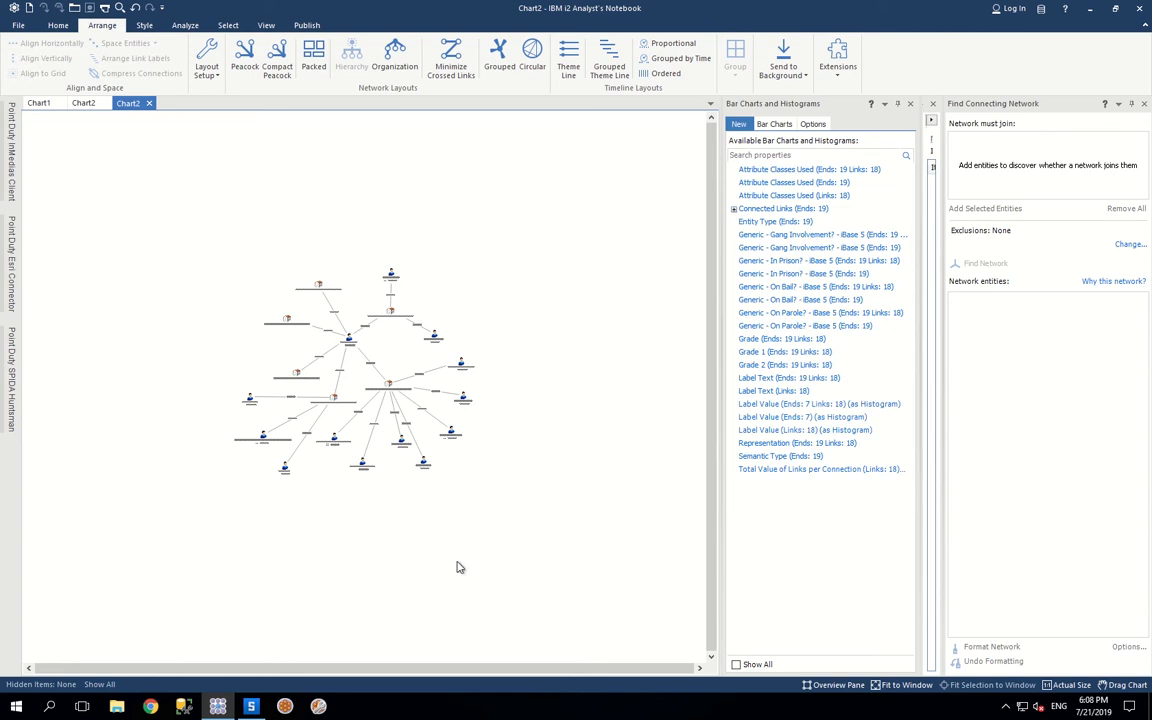